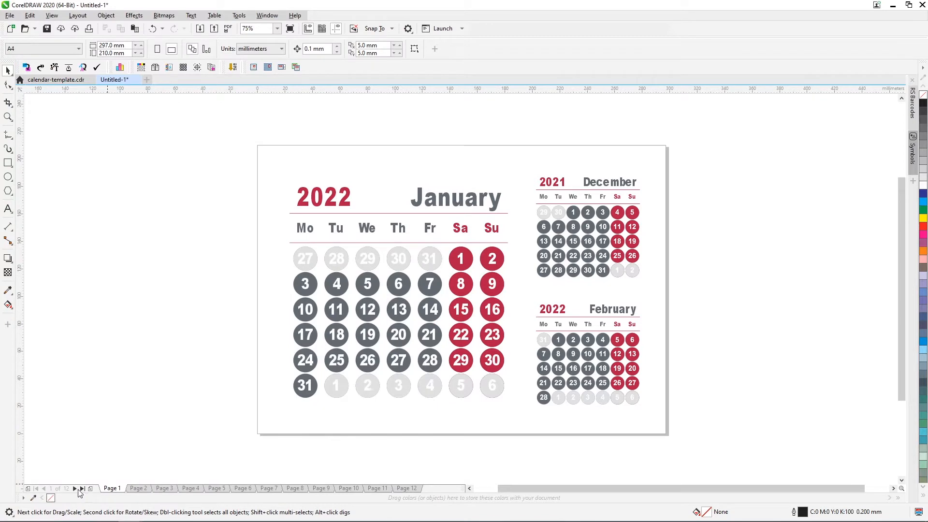
Page month by month through the twelve-page 2022 sample calendar.
left_click(79, 488)
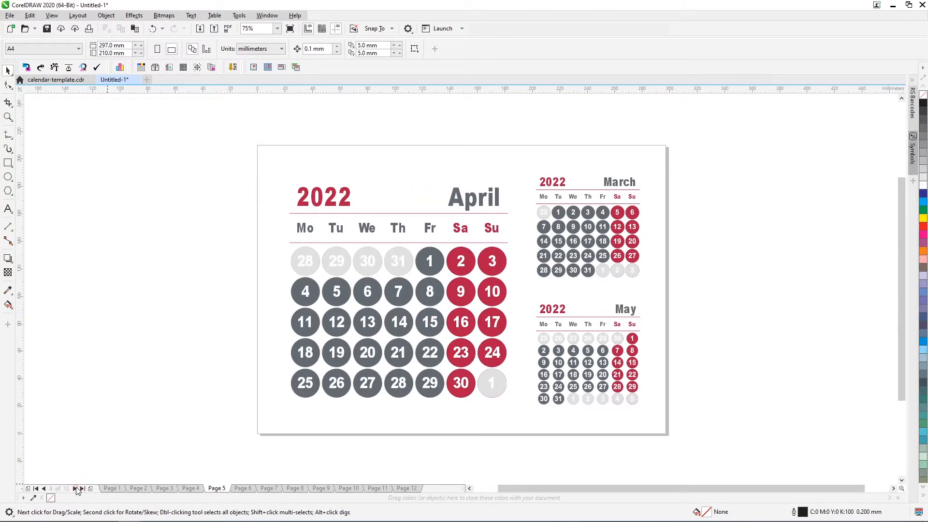
left_click(81, 489)
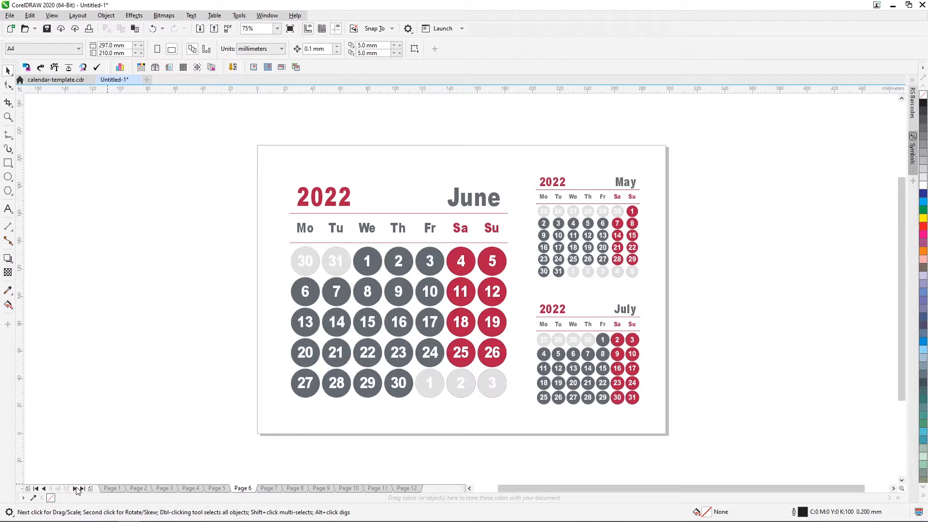
left_click(80, 489)
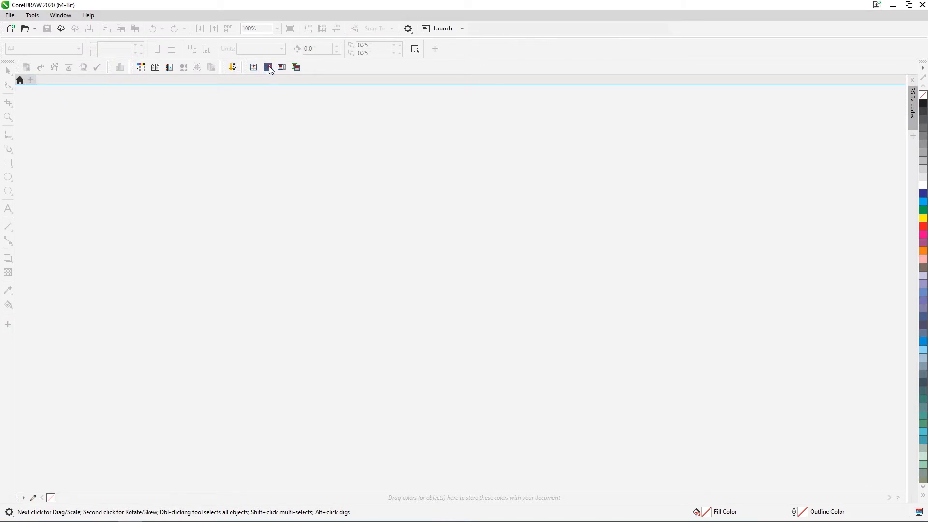
Start a new Calendar month builder project named 'Calendar-with-bullets'.
left_click(268, 66)
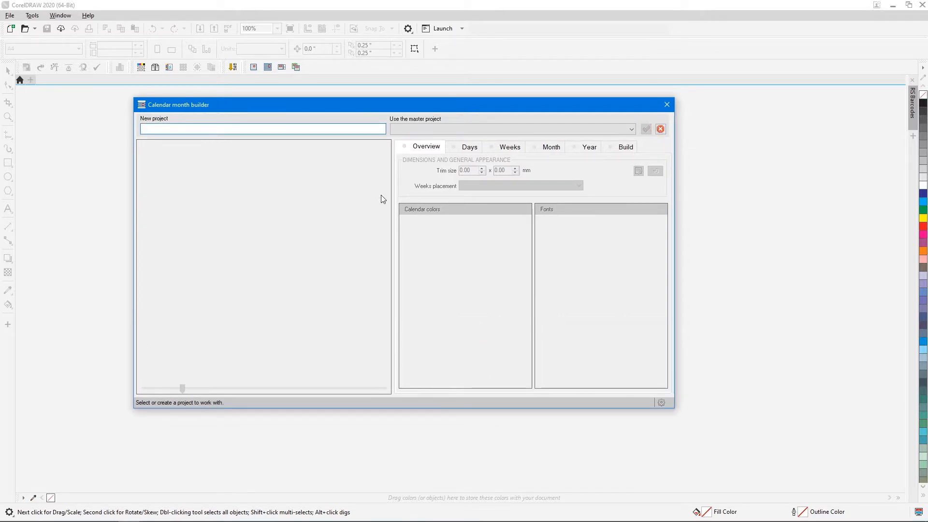
type("Calendar-with-bullets")
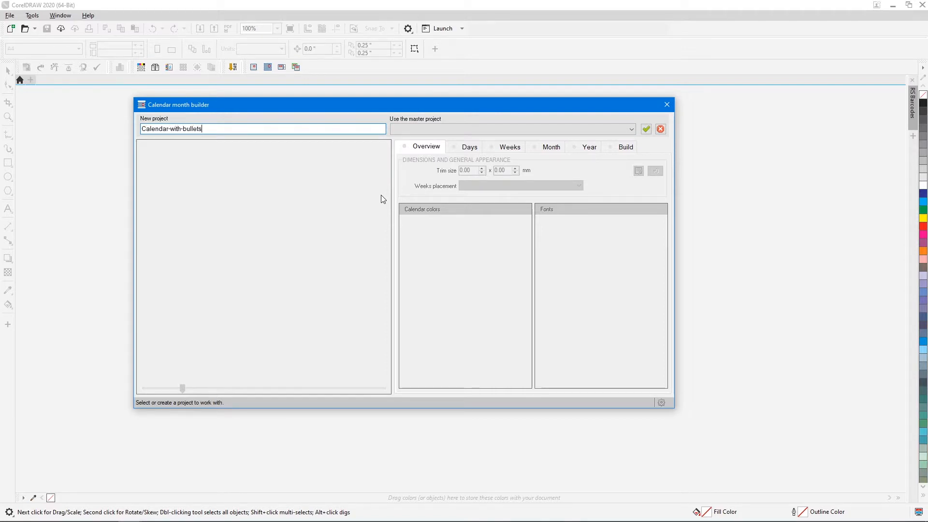
left_click(646, 129)
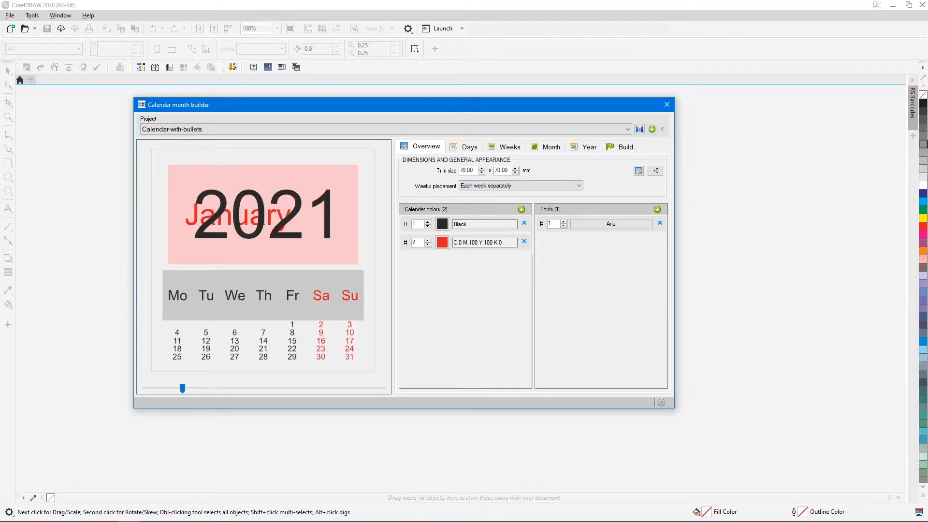
Left-align the year 2021 at 80% horizontal scale and save its appearance.
left_click(588, 146)
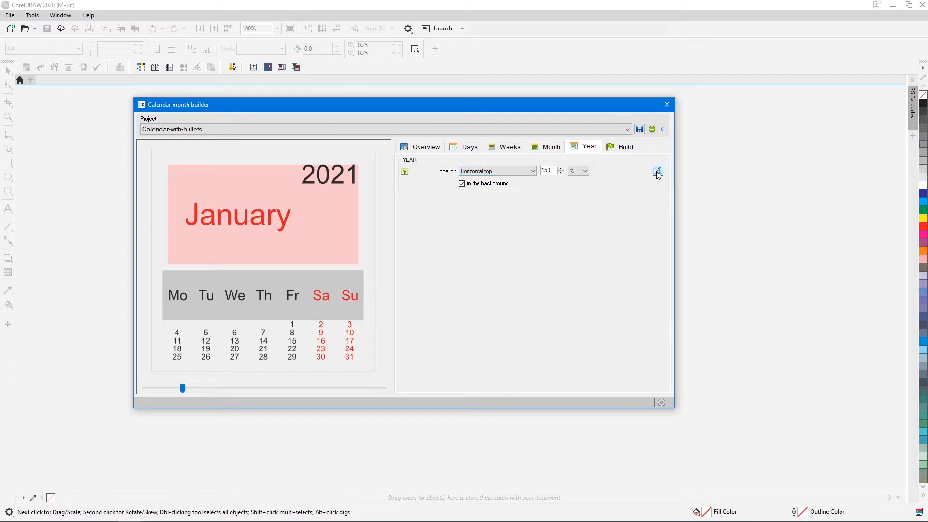
left_click(658, 171)
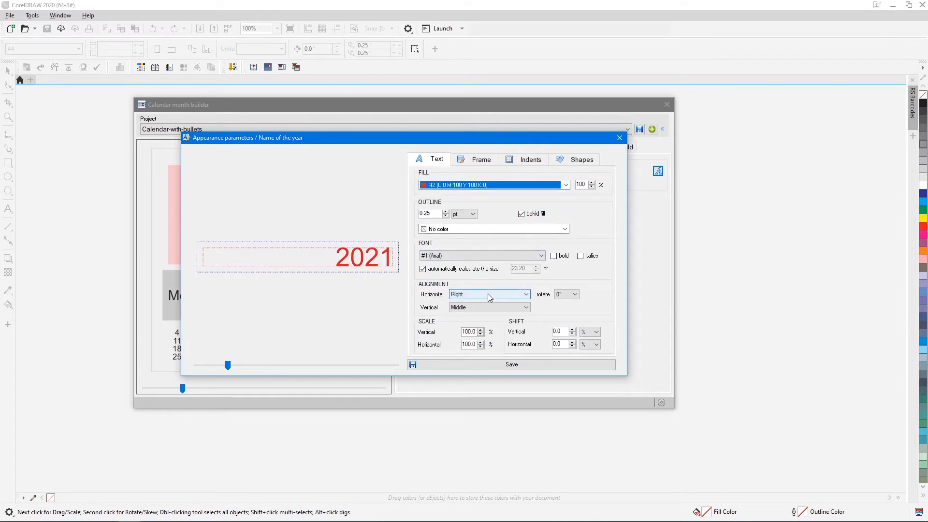
left_click(489, 295)
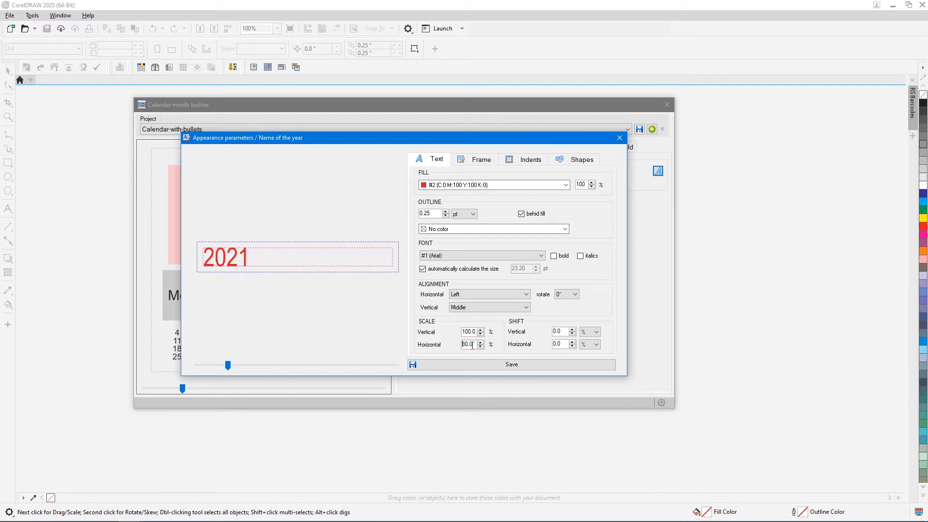
left_click(511, 364)
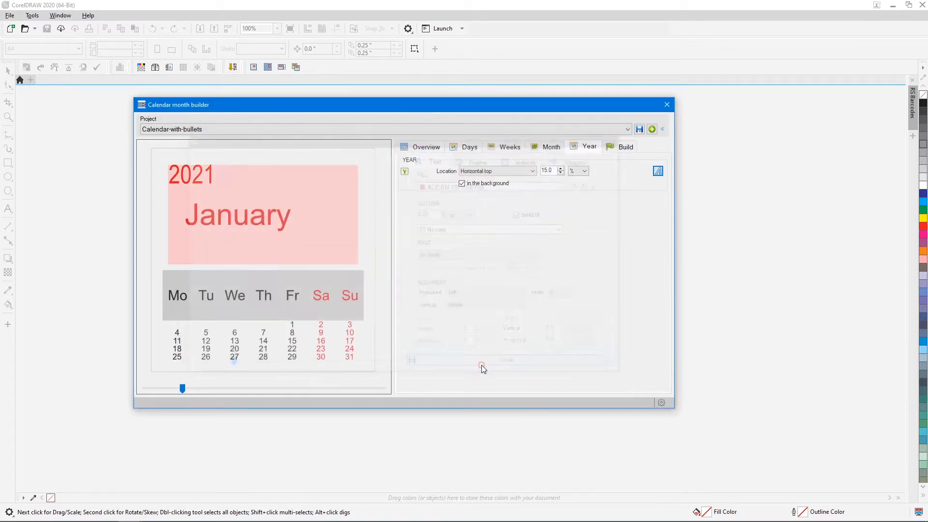
left_click(551, 146)
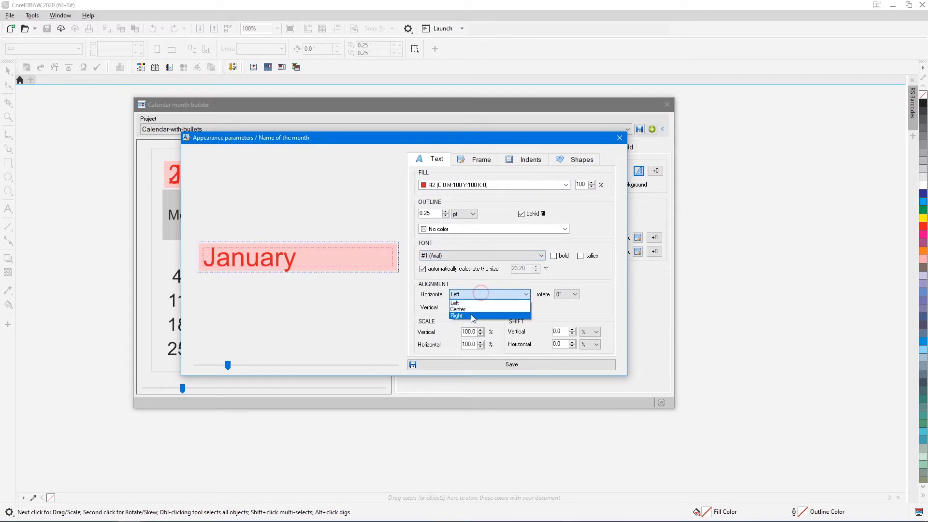
Right-align the month name, remove its frame background, and save its appearance.
left_click(456, 316)
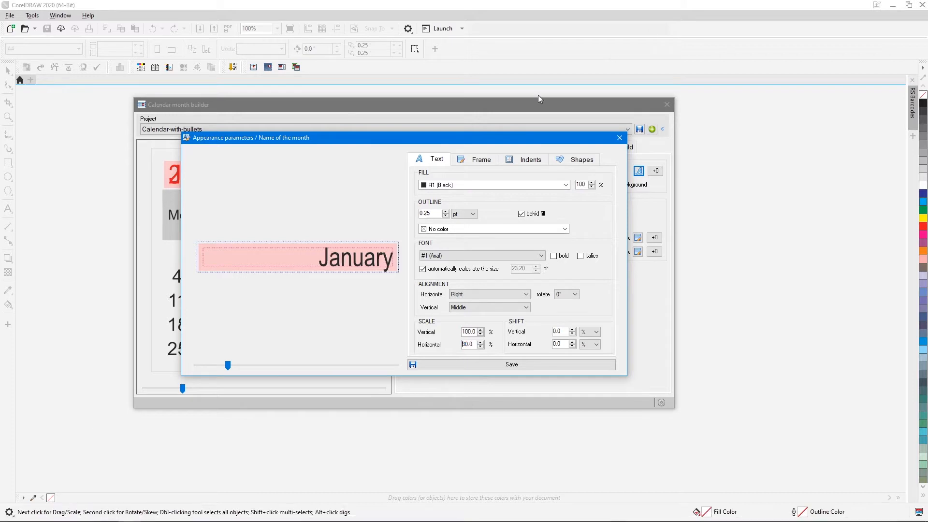
left_click(480, 159)
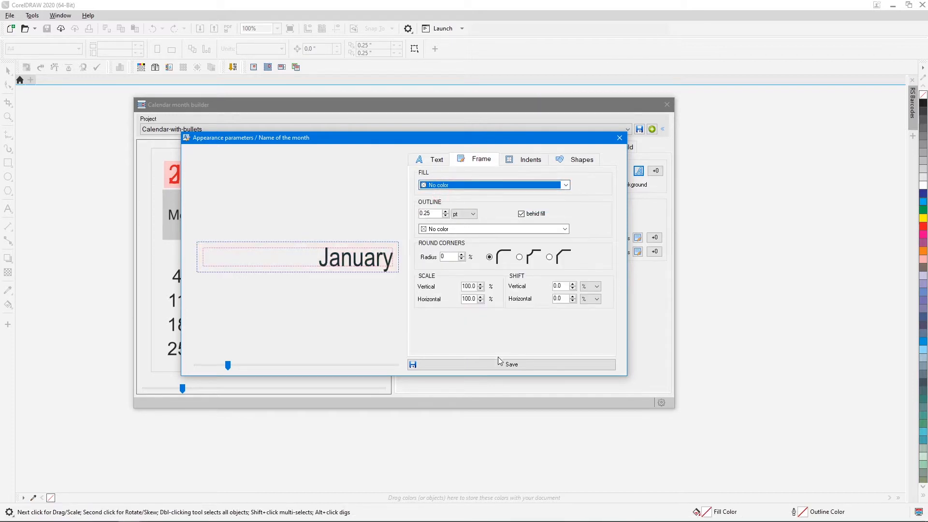
left_click(619, 137)
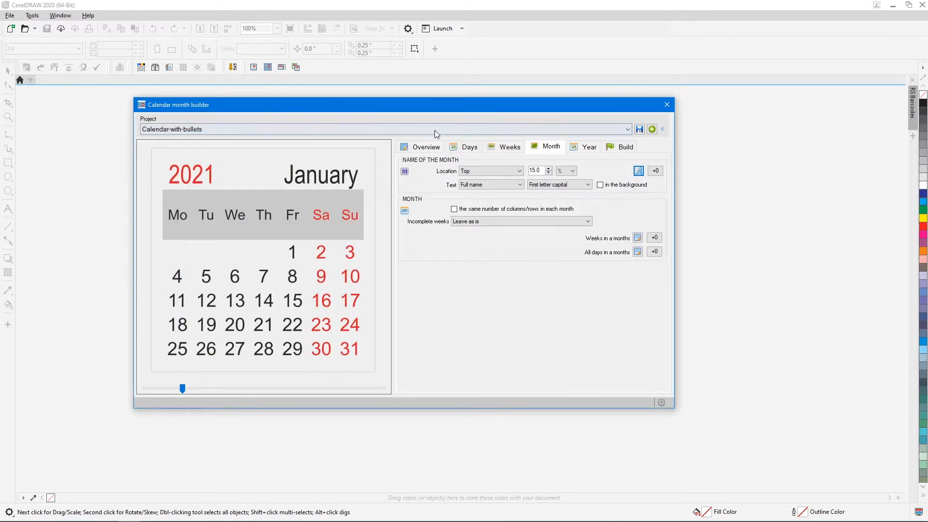
Change the calendar font to Arial Black and colour 1 to PANTONE 431 C.
left_click(425, 146)
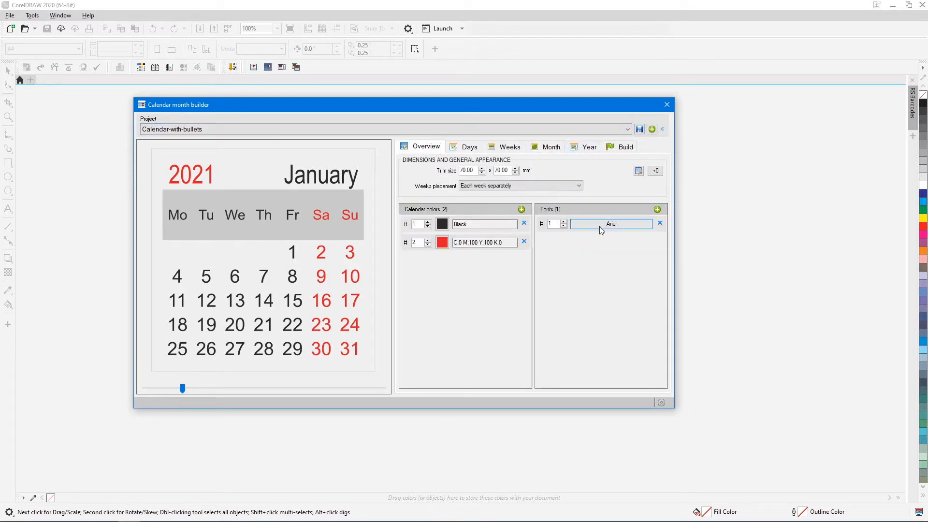
left_click(611, 224)
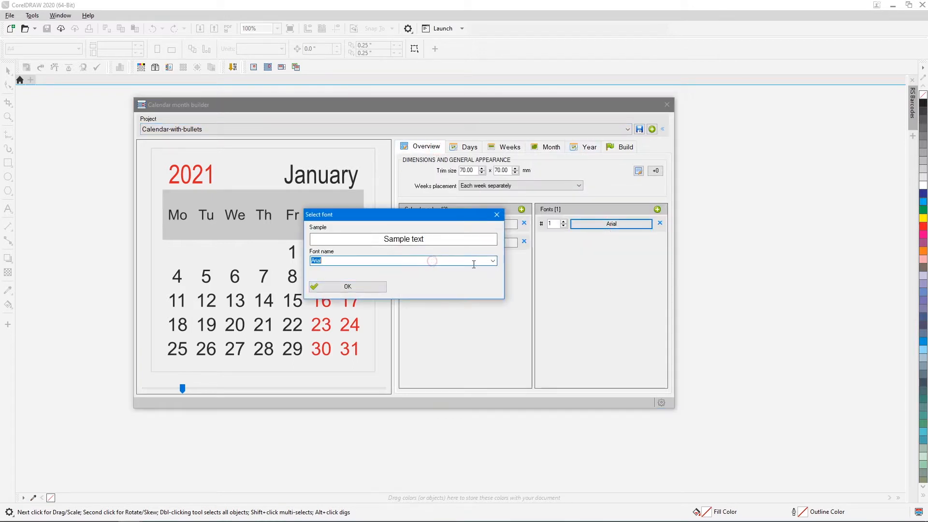
left_click(348, 287)
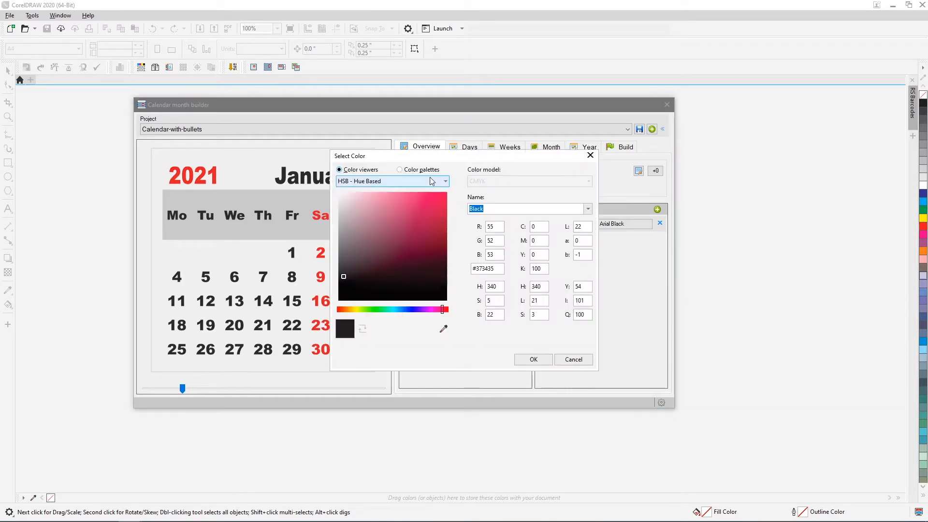
left_click(400, 170)
type("PANTONE 431 C")
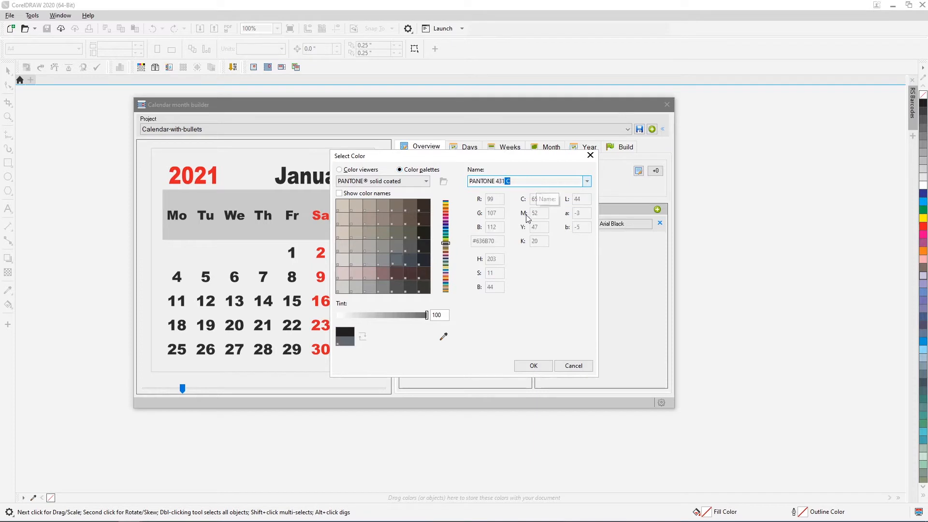
left_click(532, 366)
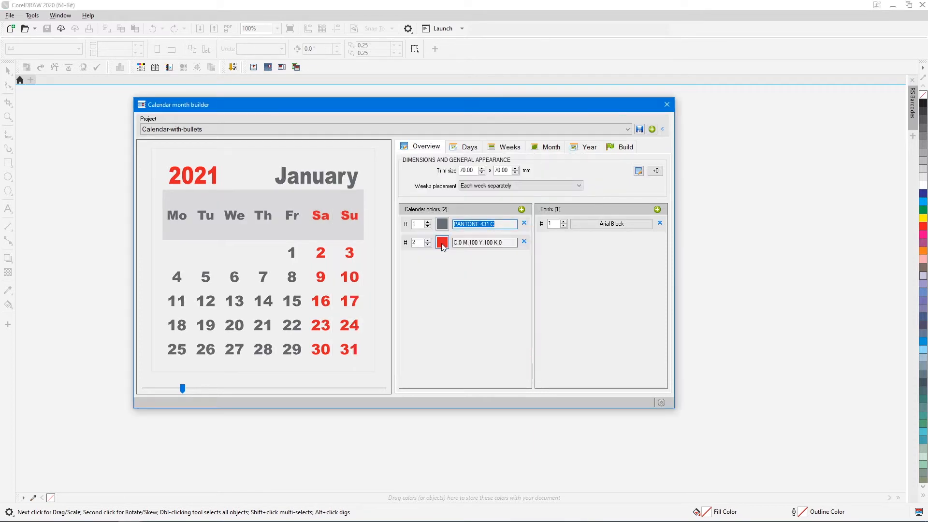
Set colour 2 to PANTONE 7426 C and add a white third colour.
left_click(442, 242)
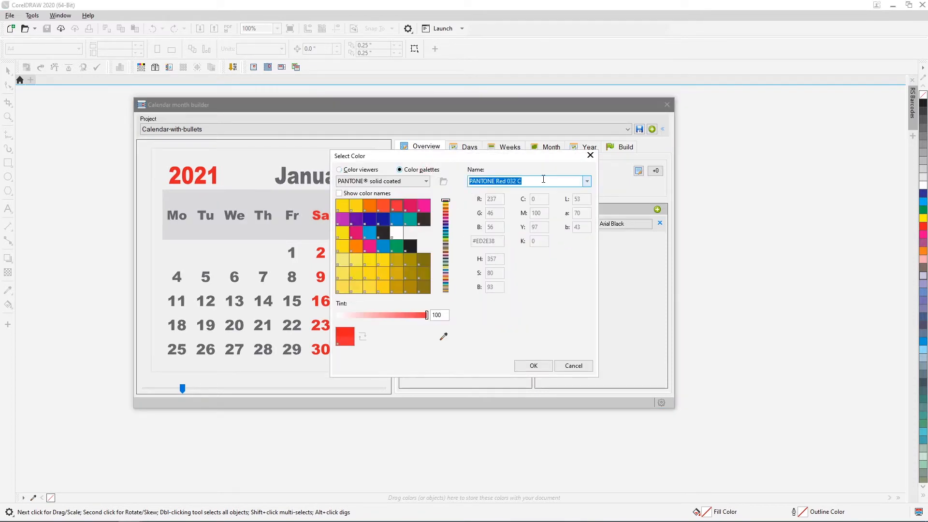
mouse_move(541, 180)
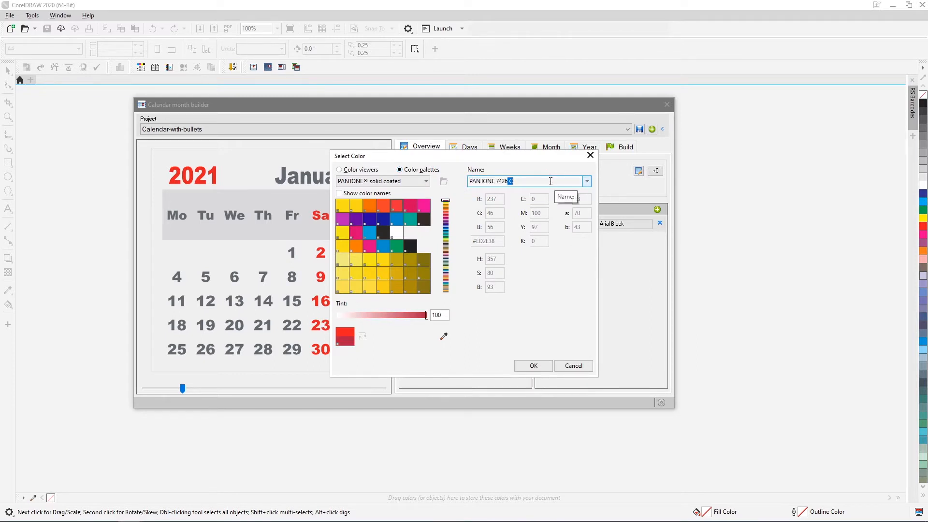
left_click(532, 365)
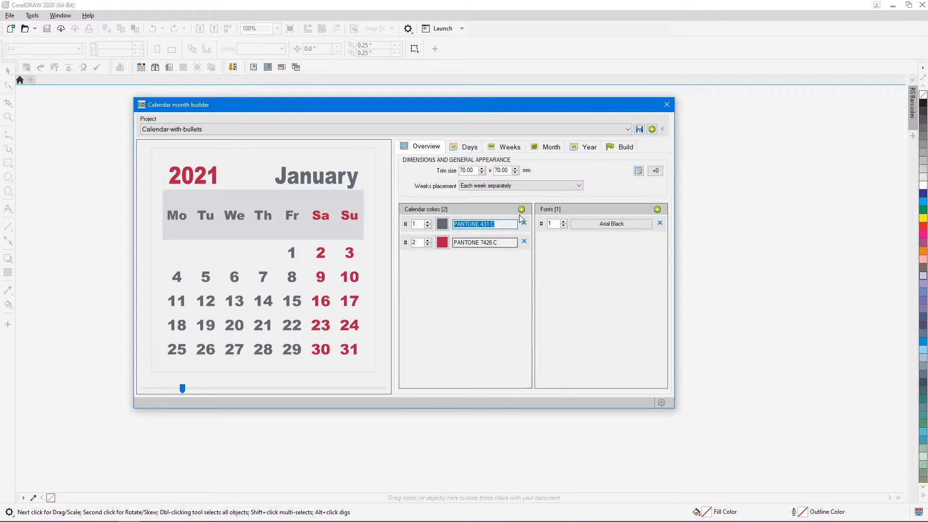
left_click(442, 223)
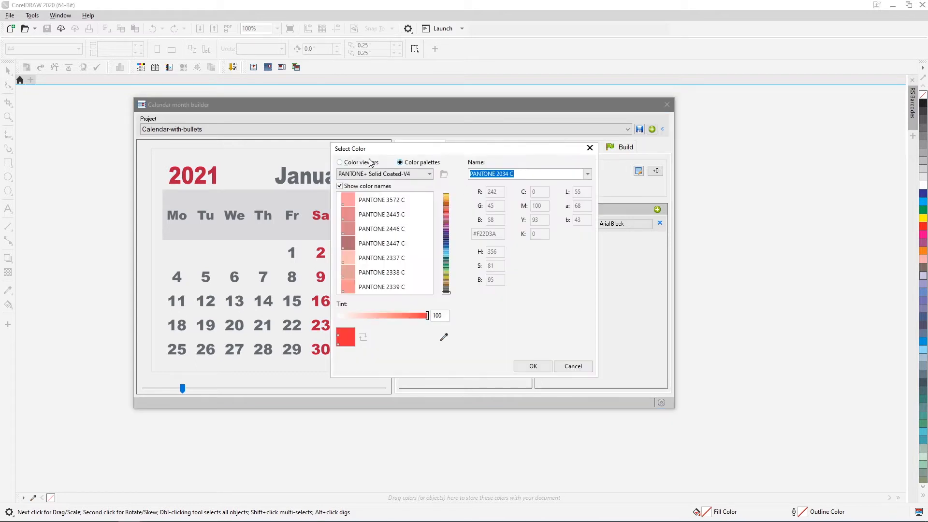
left_click(340, 162)
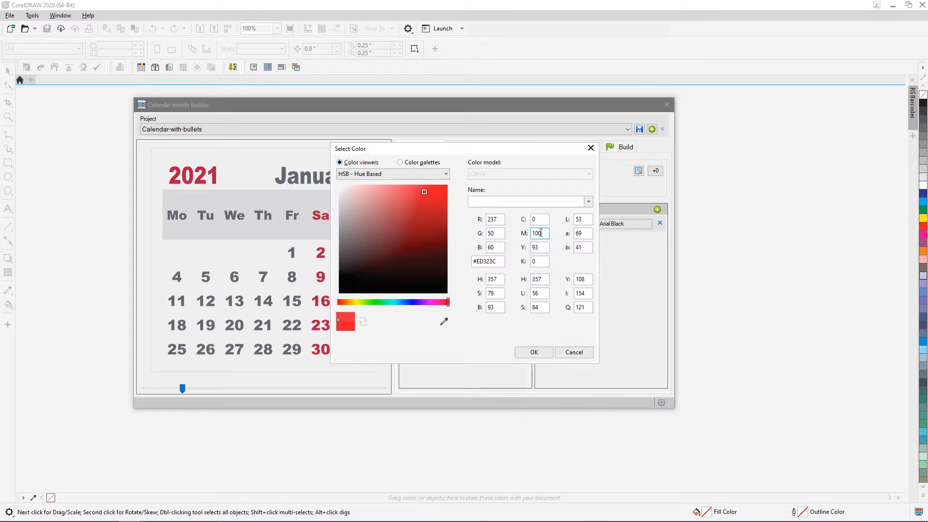
left_click(533, 352)
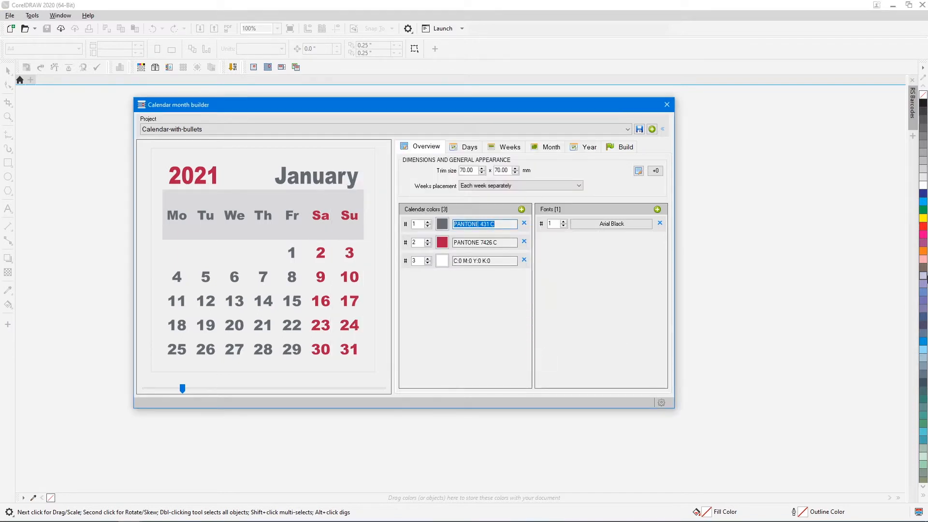
Remove the grey weekday band and add a red line graphic to the weekday block.
left_click(508, 146)
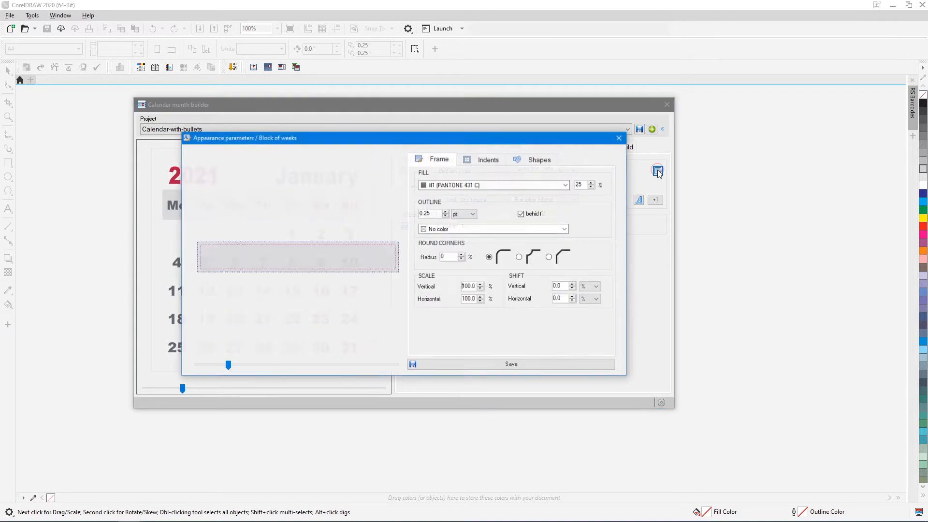
left_click(493, 185)
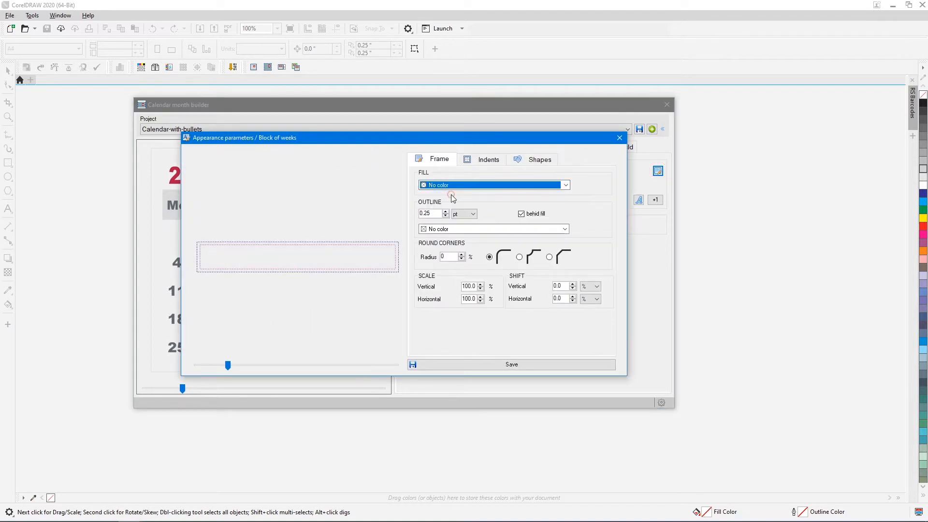
left_click(540, 158)
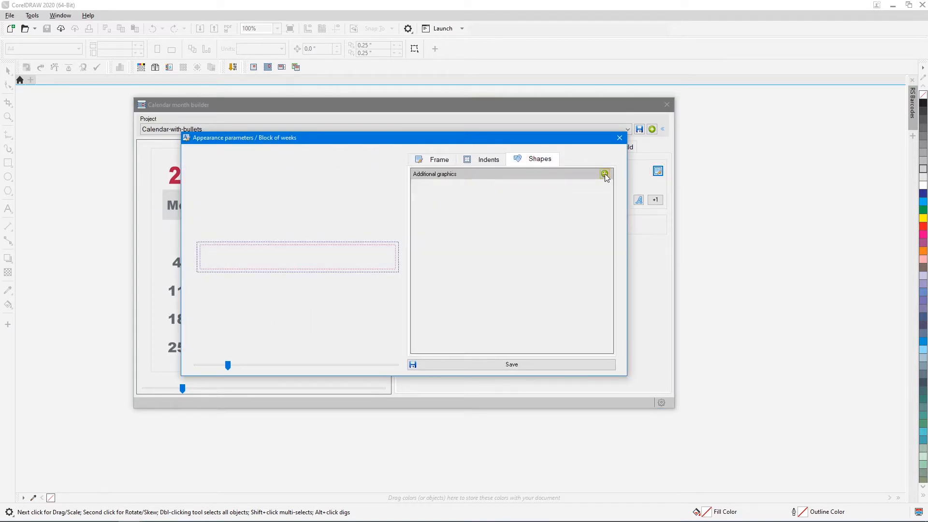
left_click(604, 173)
type("5")
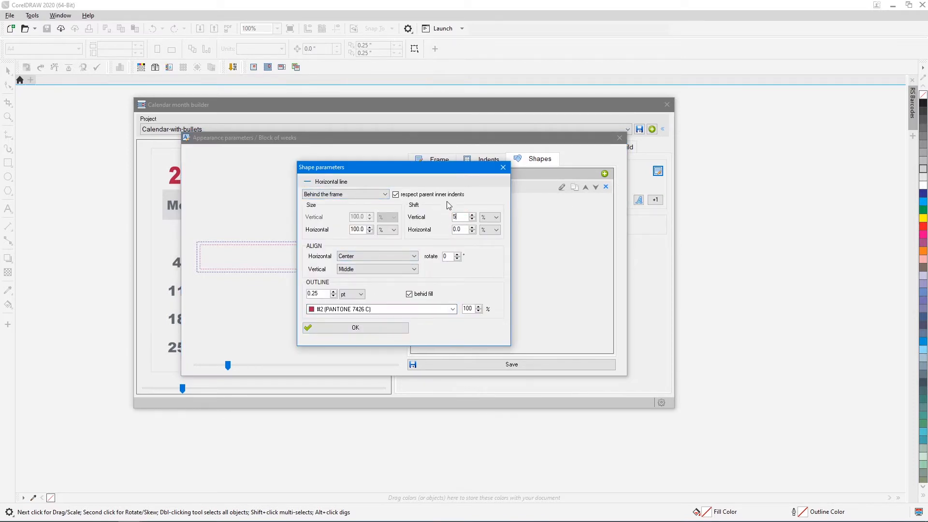
type("0")
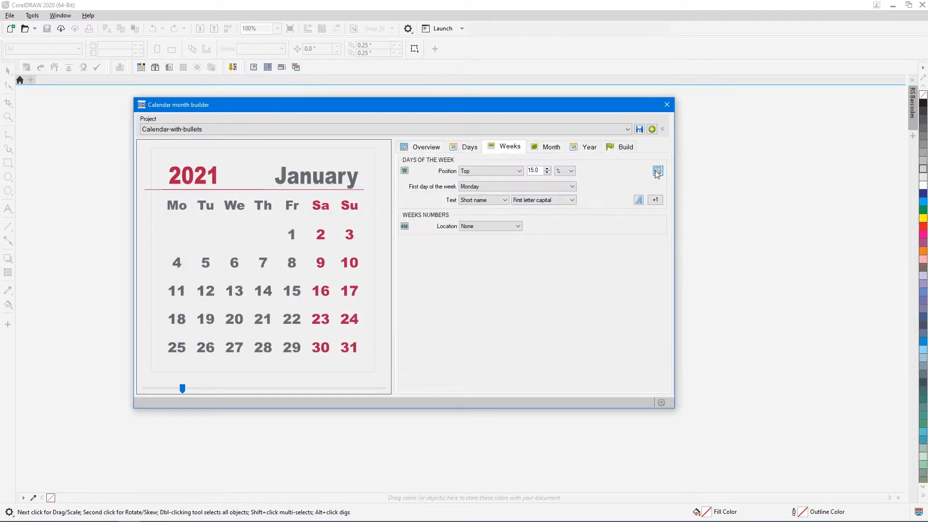
Condense the weekday names to 80% horizontal scale.
left_click(659, 171)
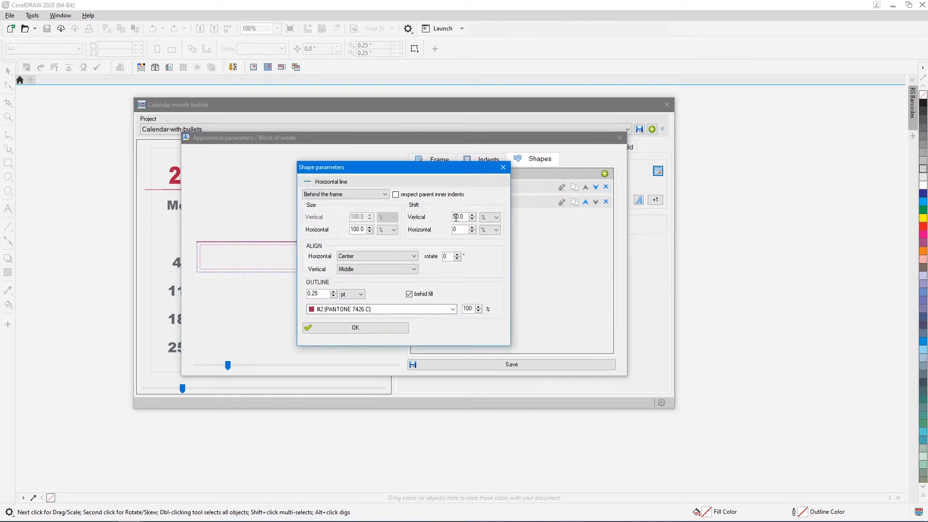
left_click(355, 327)
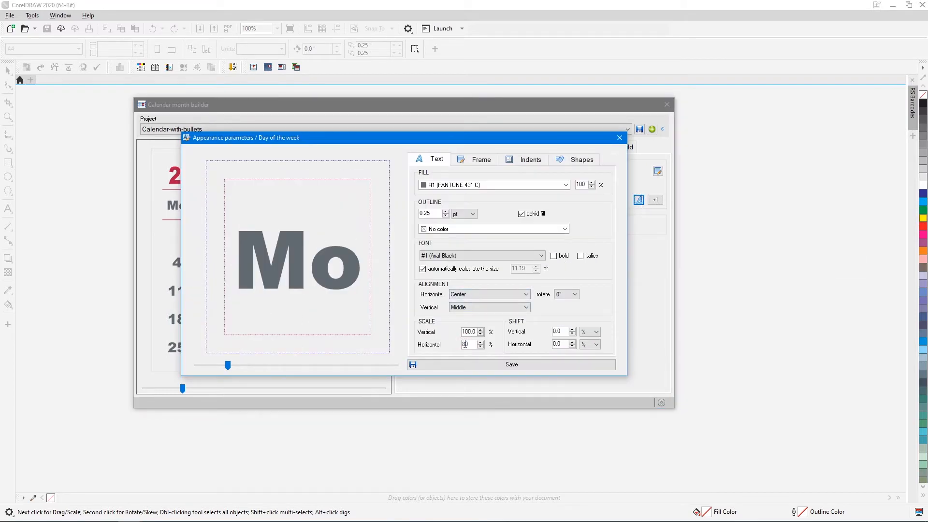
type("80")
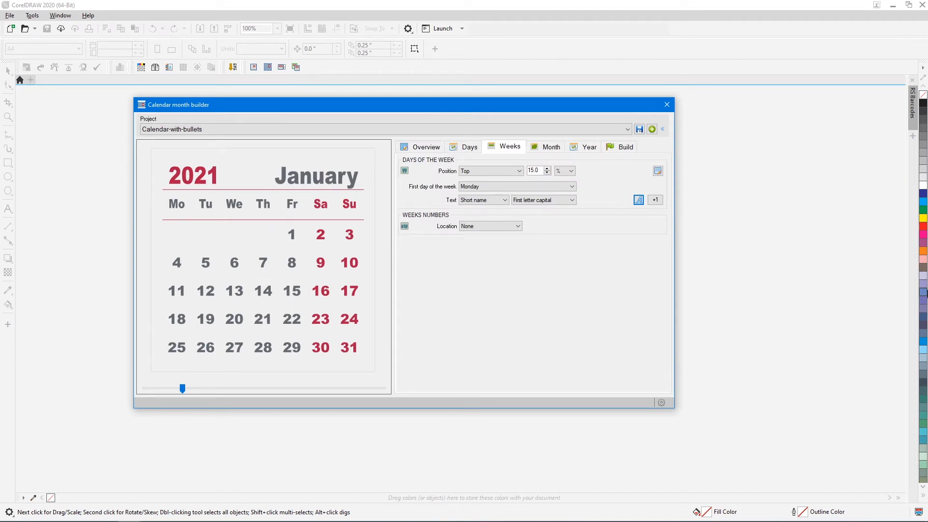
Add an ellipse at 95% vertical size, locked vertically, behind every day number.
left_click(469, 146)
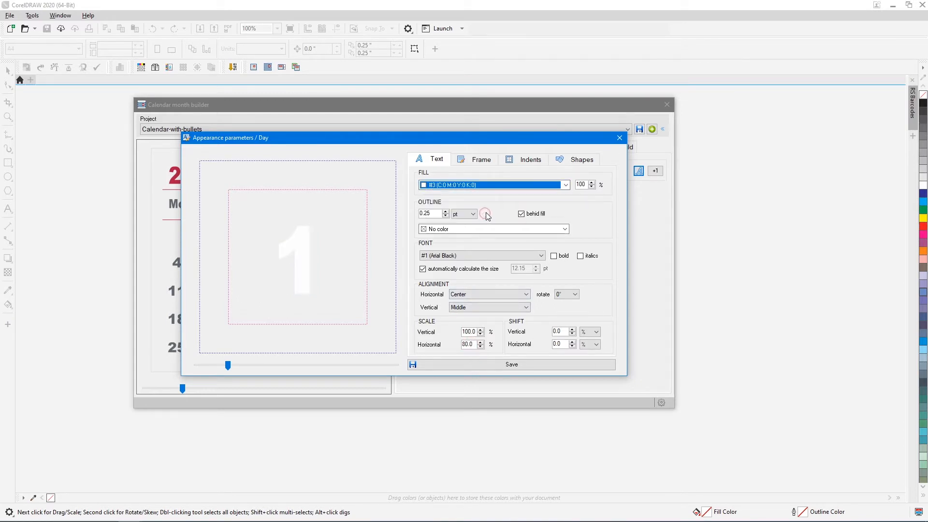
left_click(581, 159)
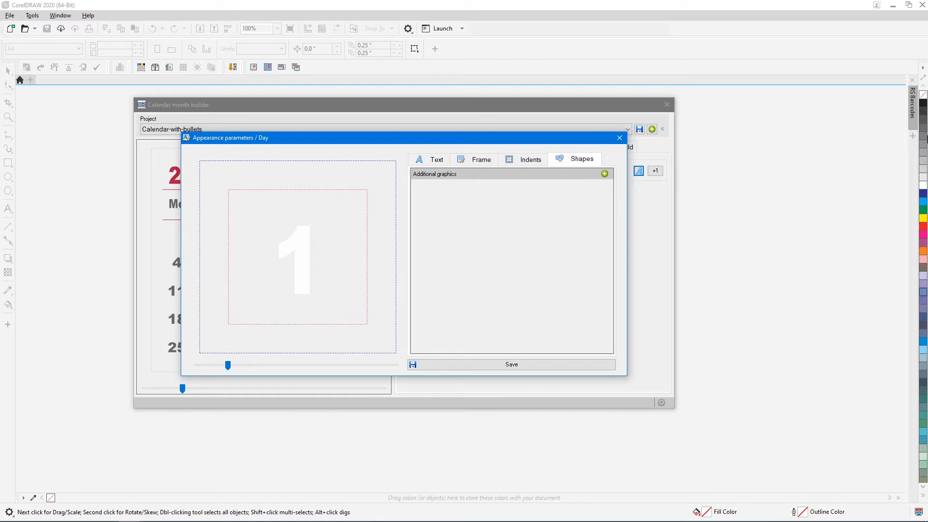
left_click(604, 173)
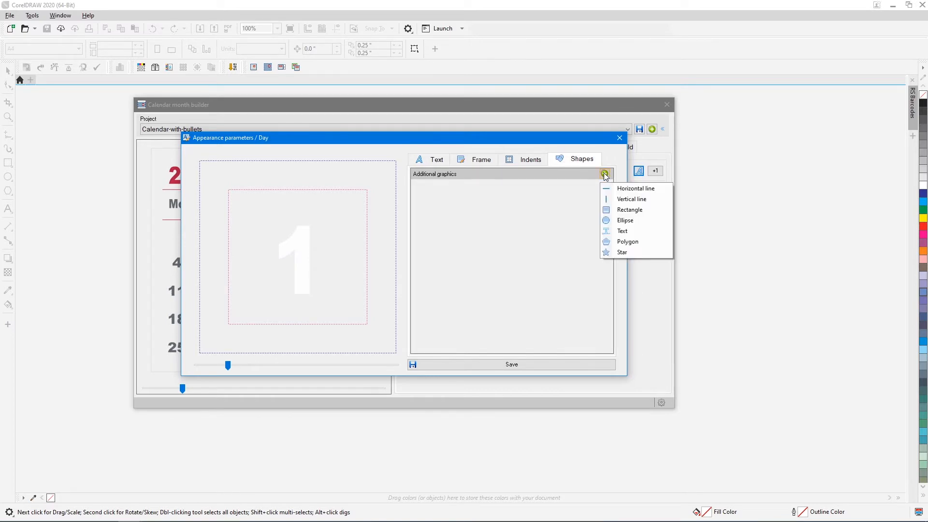
left_click(625, 221)
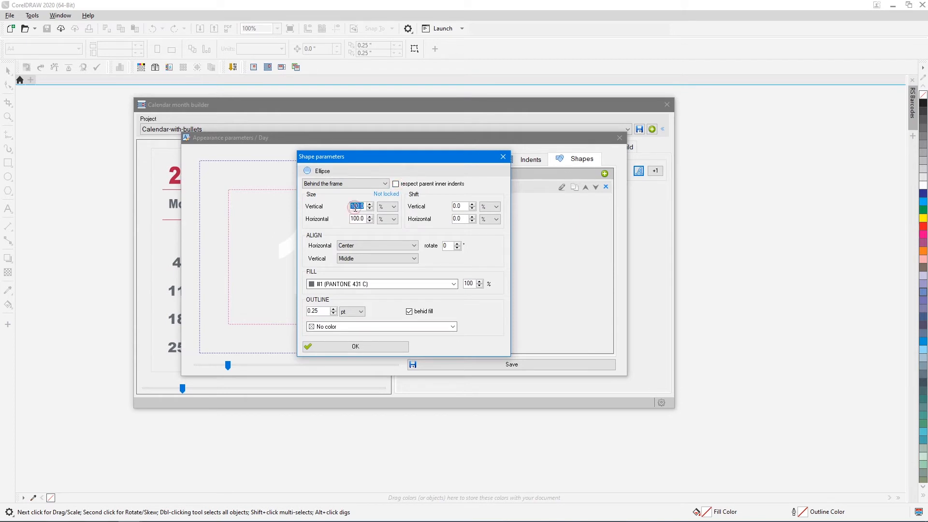
type("95")
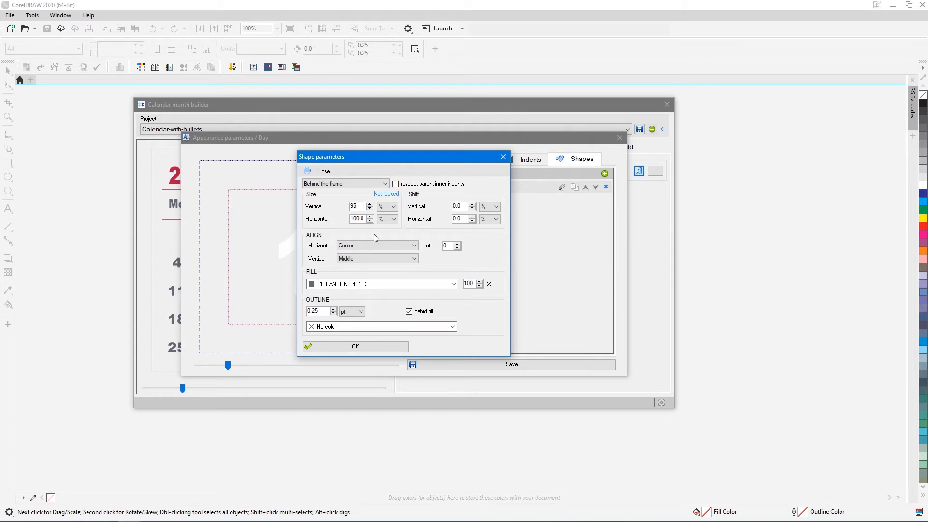
left_click(356, 346)
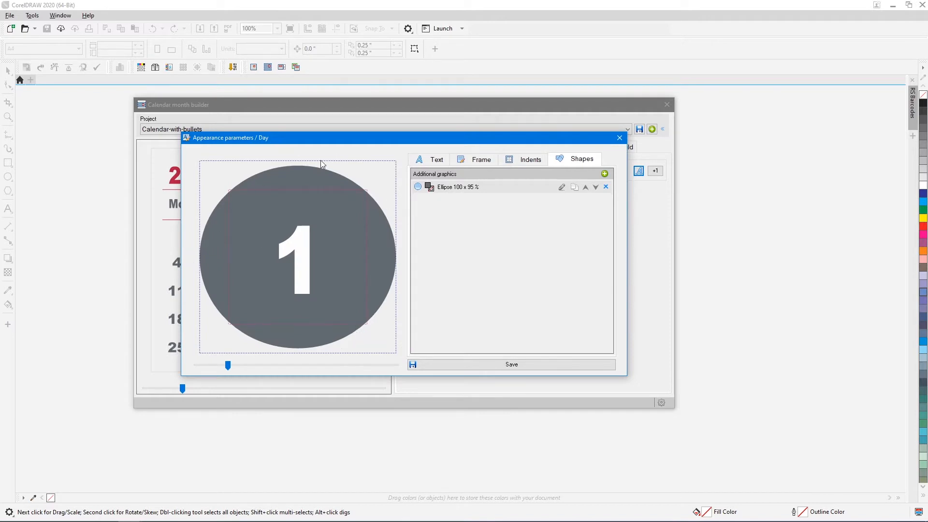
left_click(562, 187)
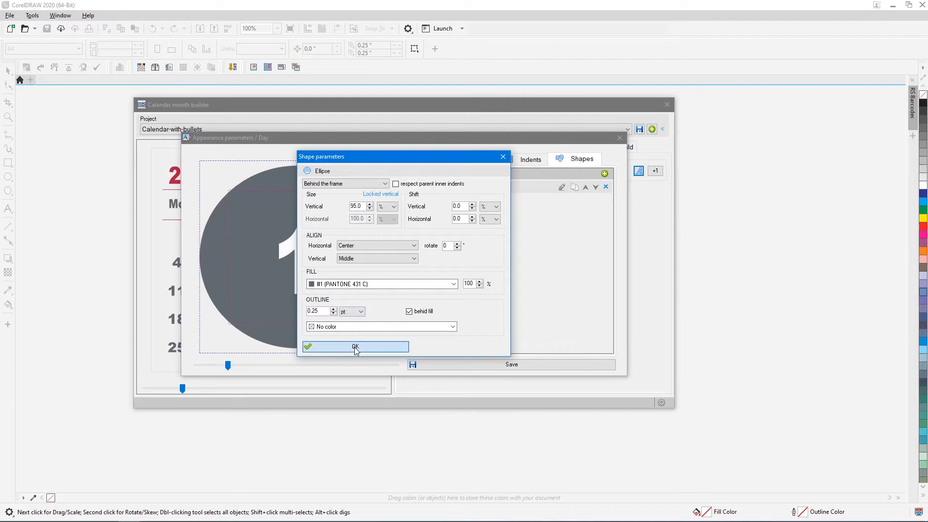
left_click(356, 347)
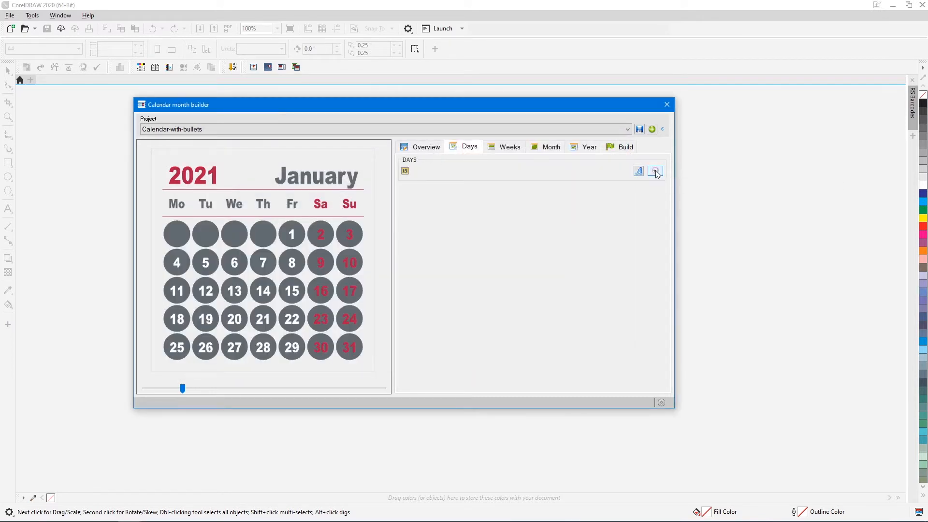
Give the Sun/Sat override a vertically locked ellipse filled with PANTONE 7426 C.
left_click(655, 171)
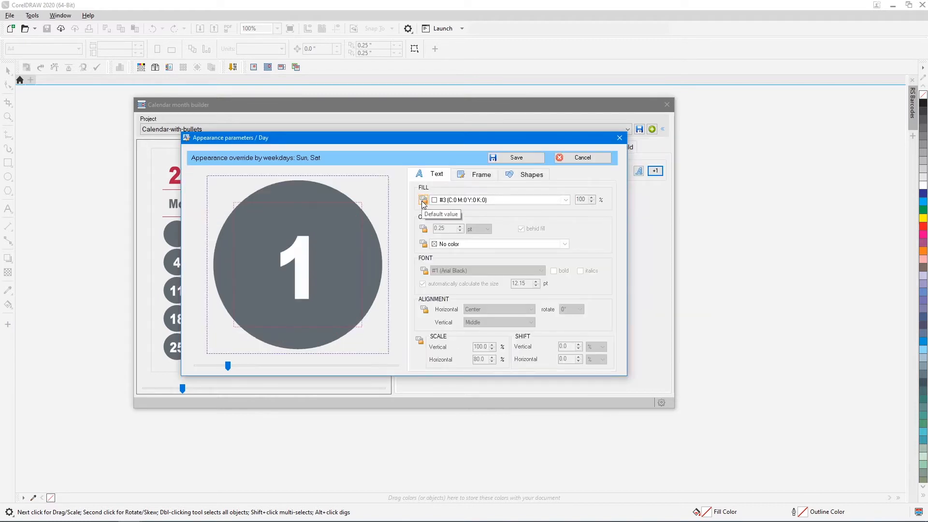
left_click(531, 174)
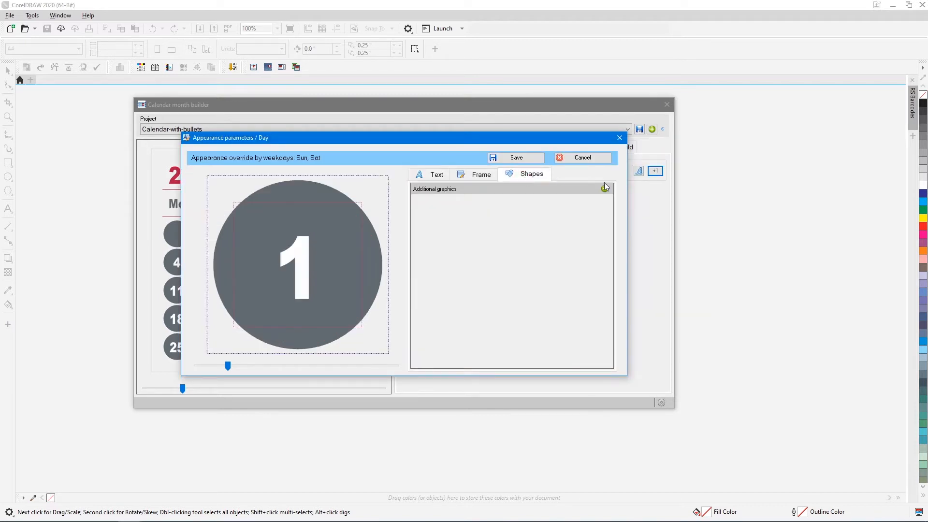
left_click(605, 188)
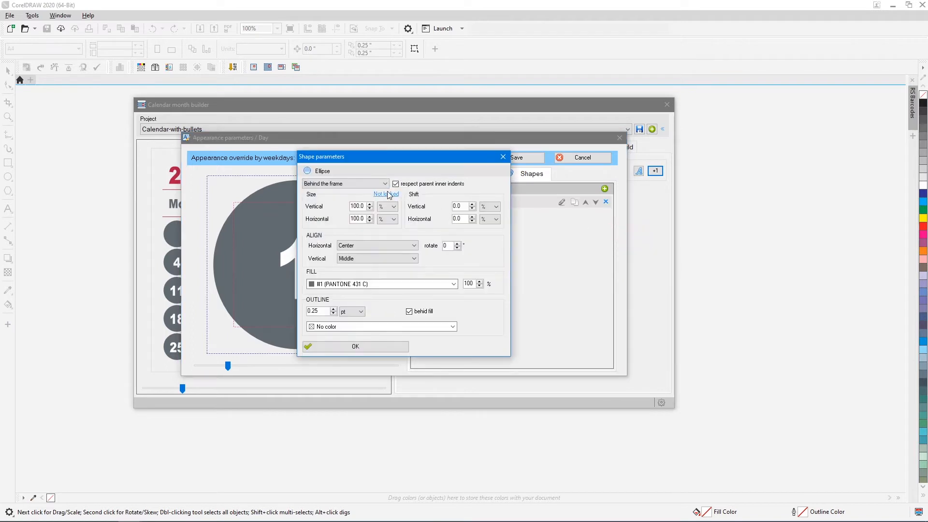
left_click(385, 194)
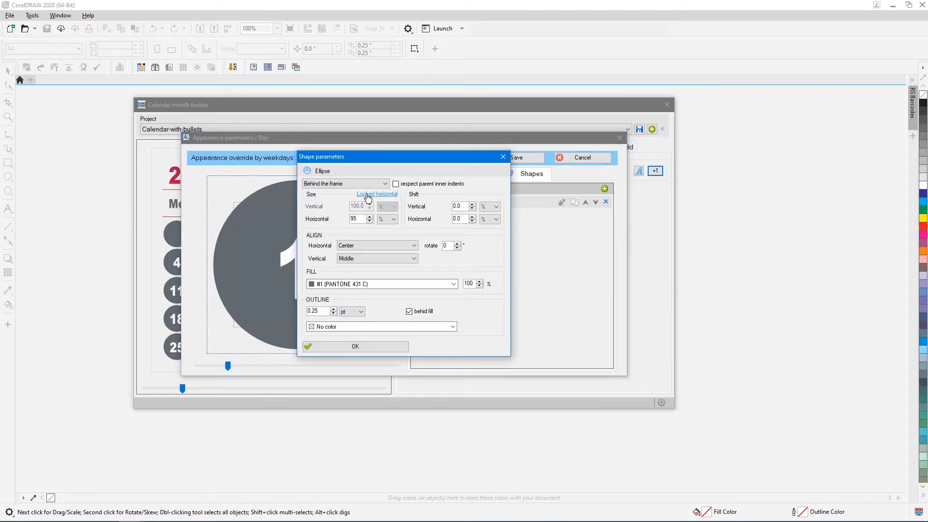
left_click(377, 194)
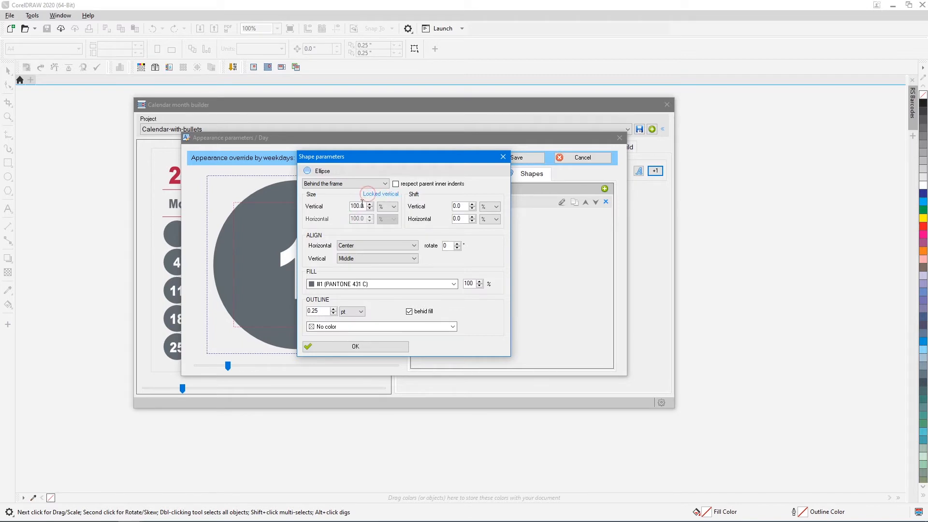
left_click(453, 284)
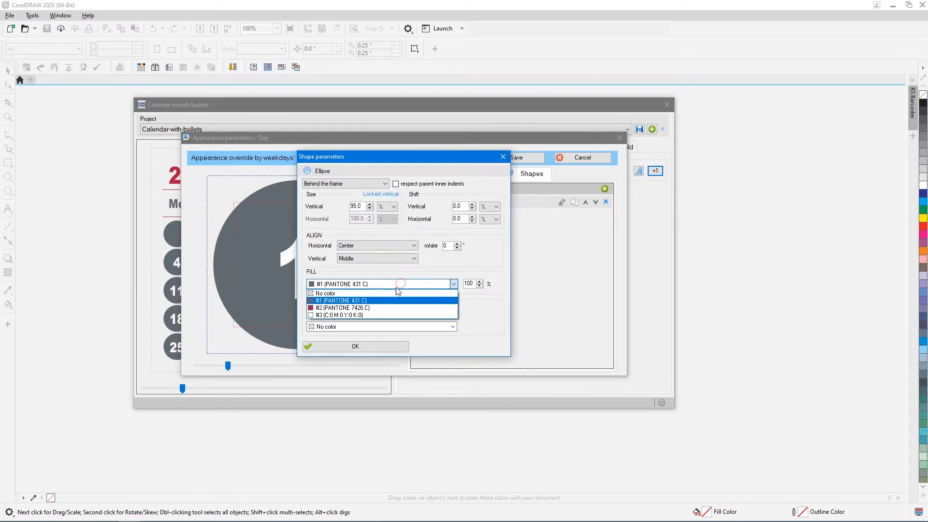
left_click(355, 346)
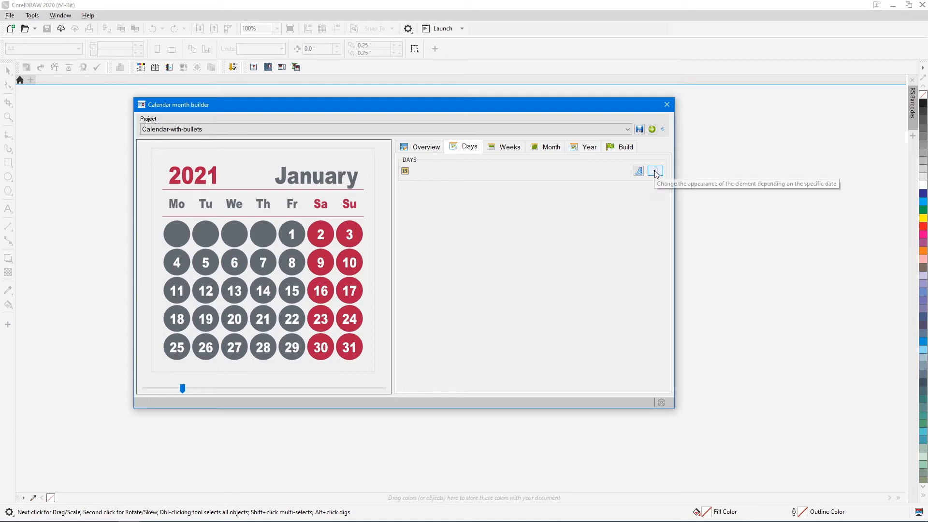
Add an empty-value override drawing an ellipse with 20% fill opacity.
left_click(655, 171)
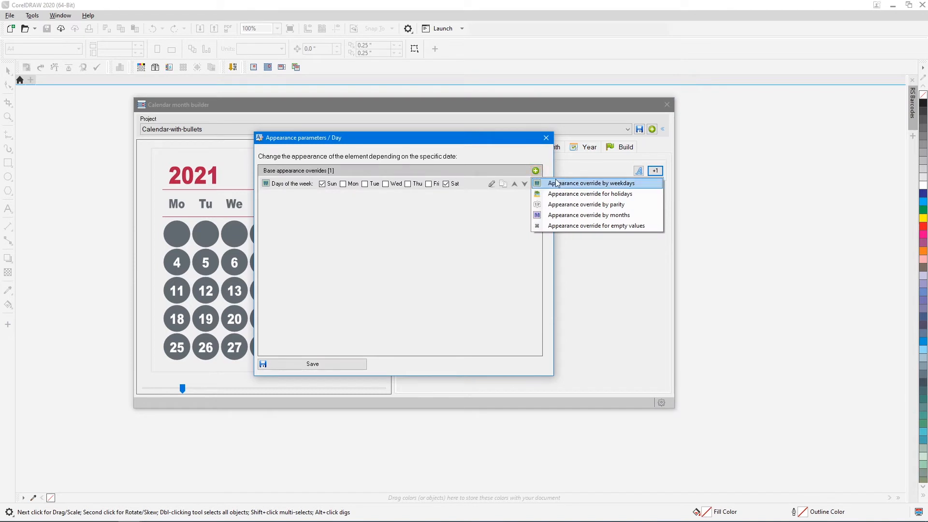
left_click(595, 226)
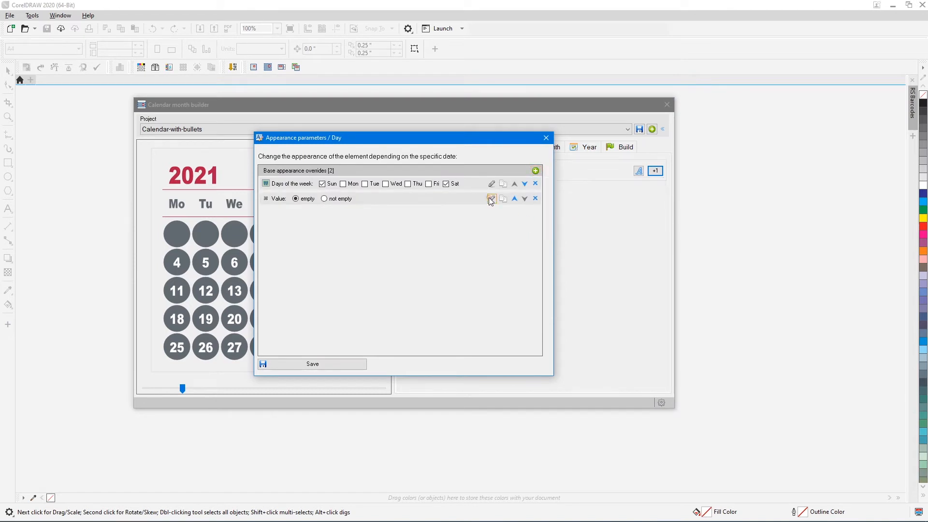
left_click(491, 199)
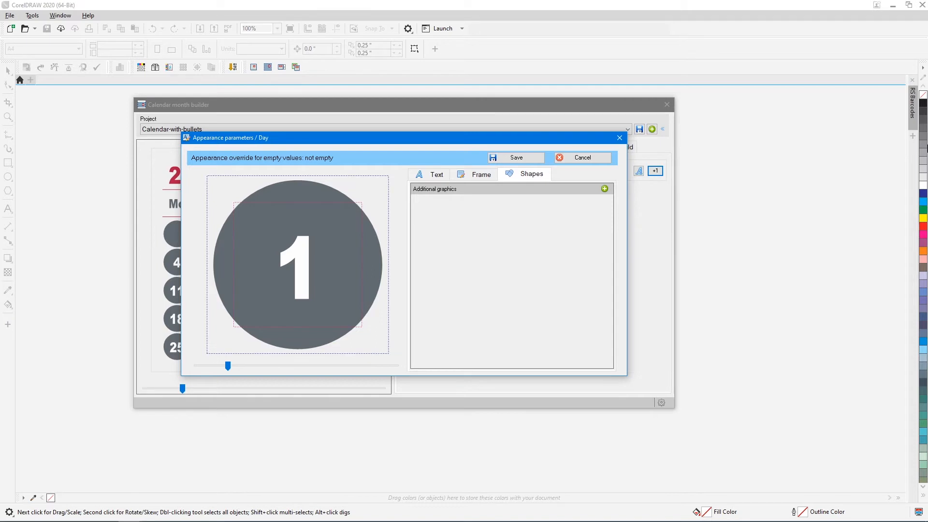
left_click(605, 188)
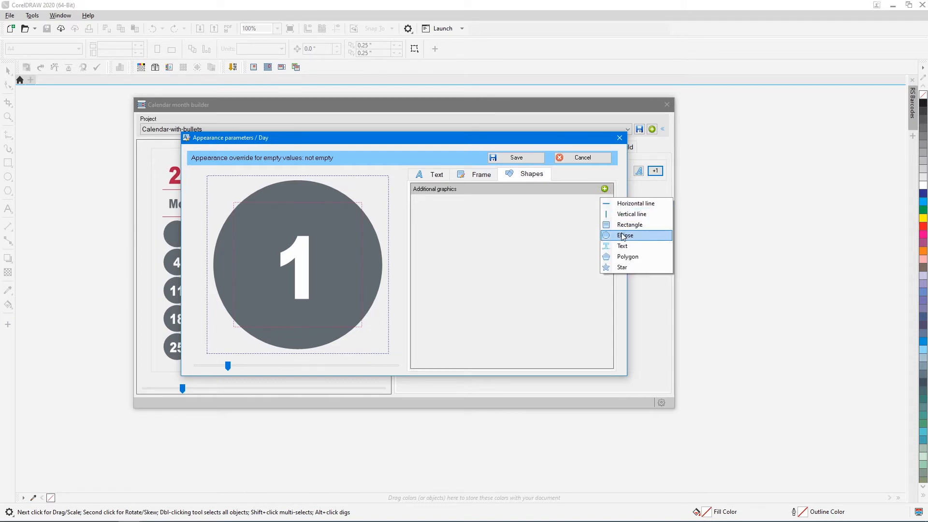
left_click(625, 235)
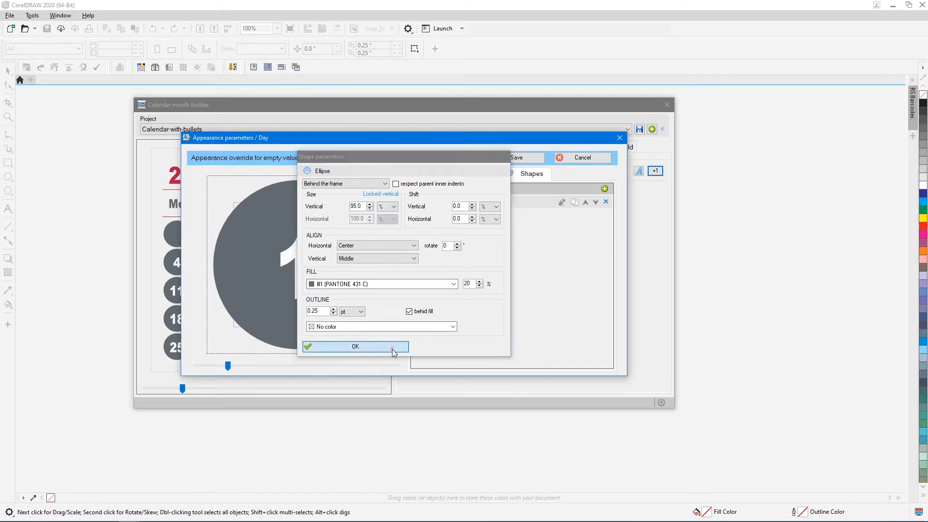
left_click(355, 346)
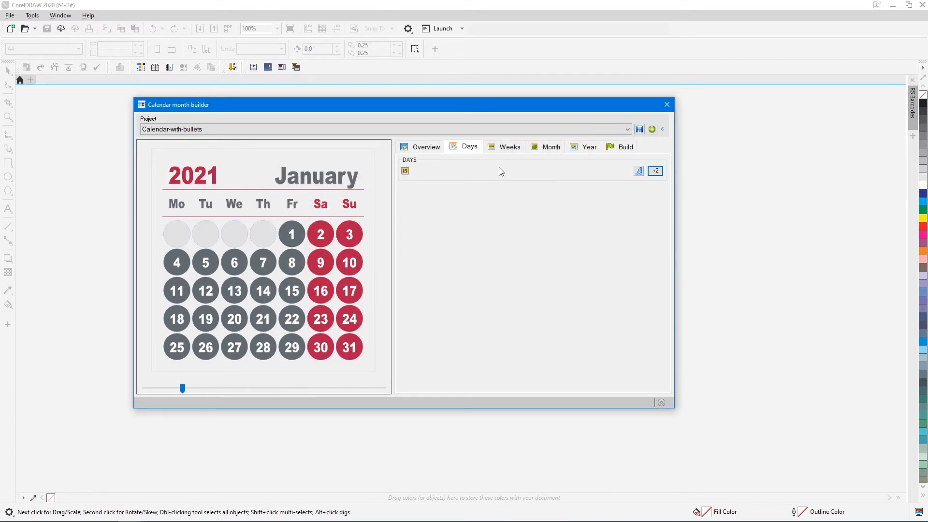
Fill incomplete weeks with neighbouring-month dates and set the build year to 2022.
left_click(550, 146)
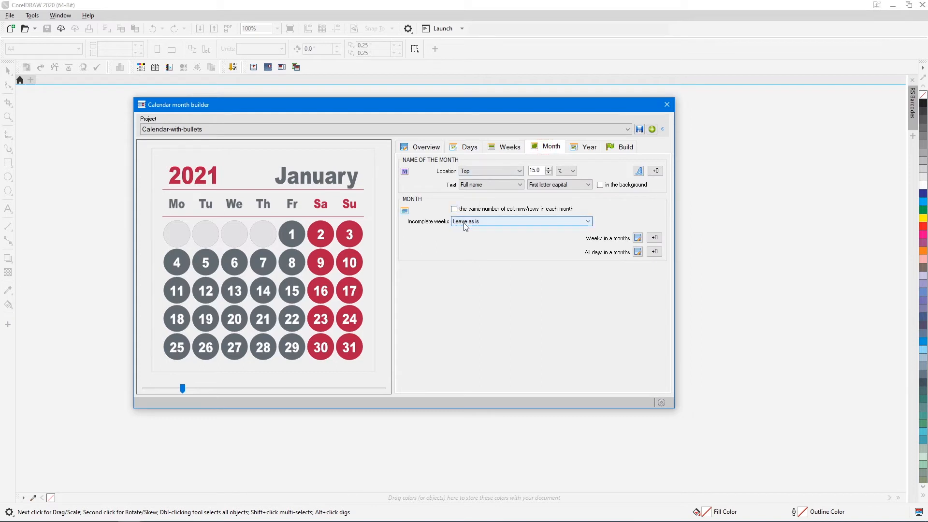
left_click(521, 221)
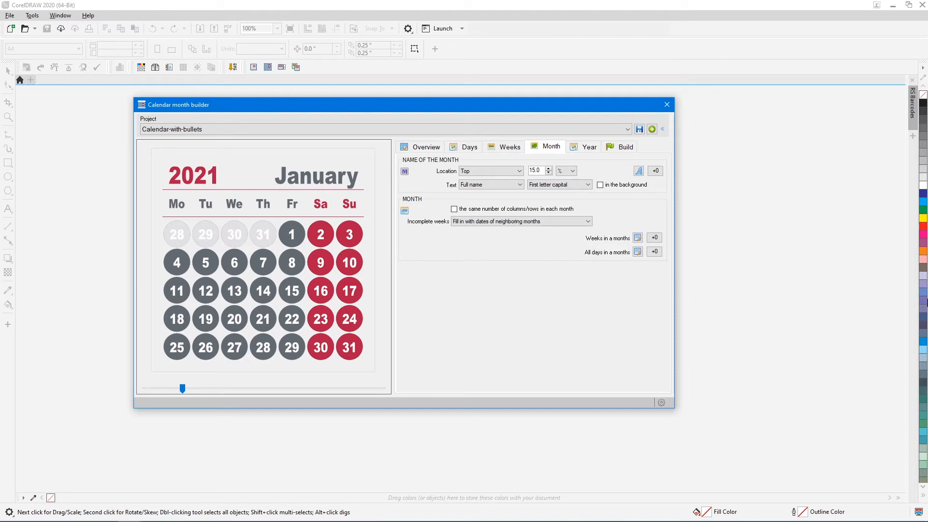
left_click(626, 146)
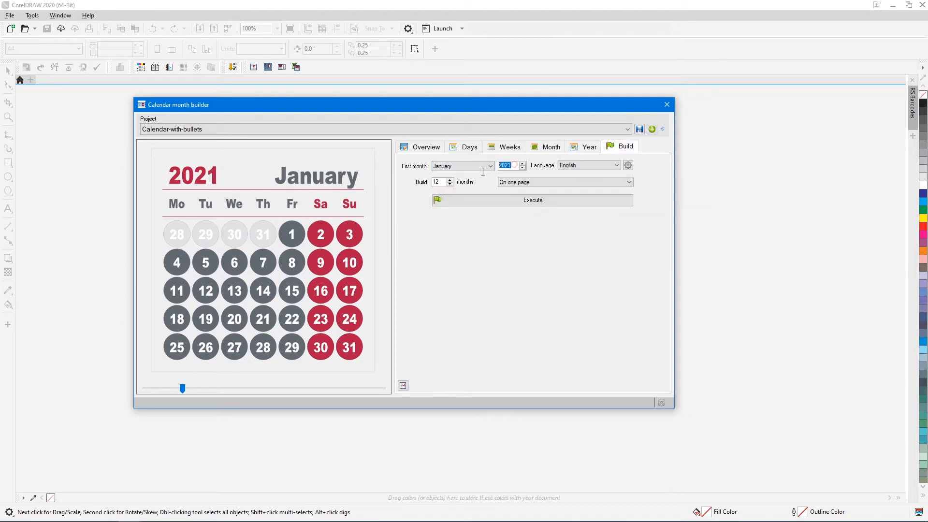
left_click(521, 163)
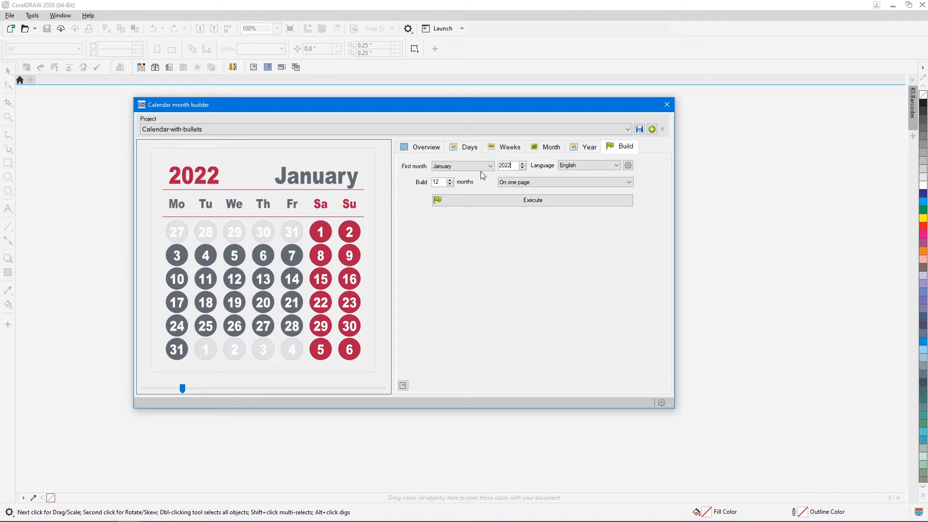
Move the empty-value override above the weekend override and save the project.
left_click(425, 146)
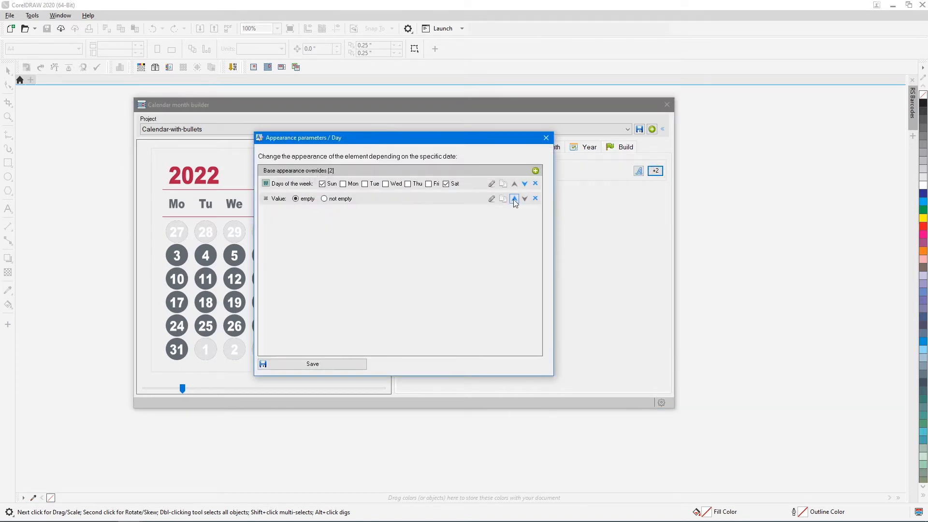
left_click(545, 138)
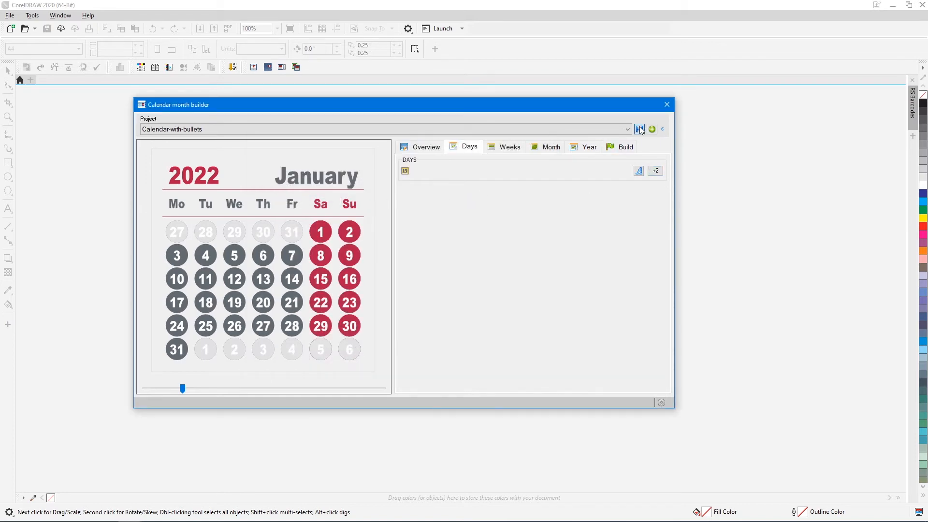
left_click(618, 159)
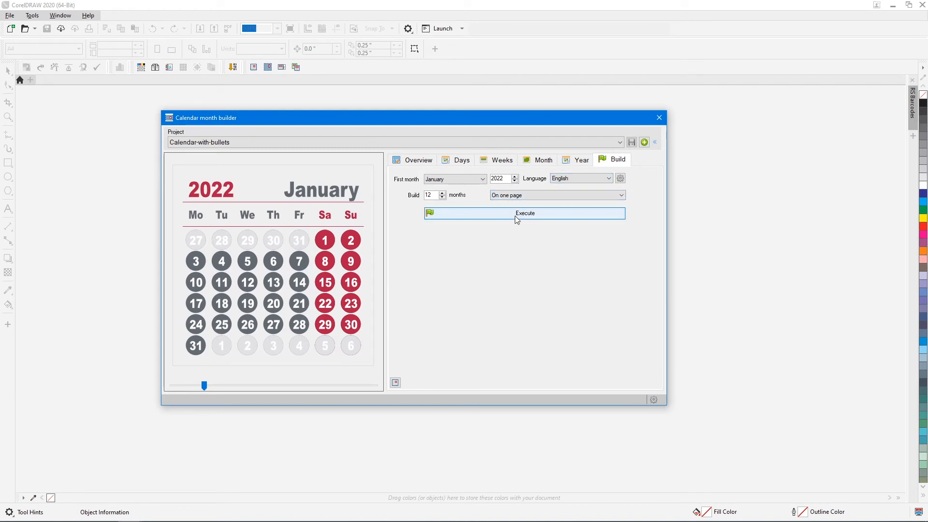
Build all twelve 2022 months on one page and zoom in on the result.
left_click(524, 213)
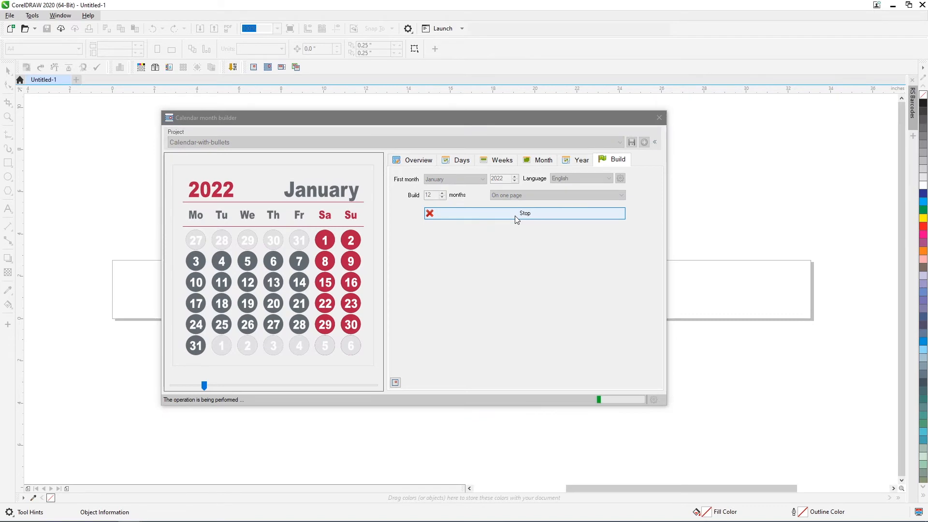
left_click(525, 214)
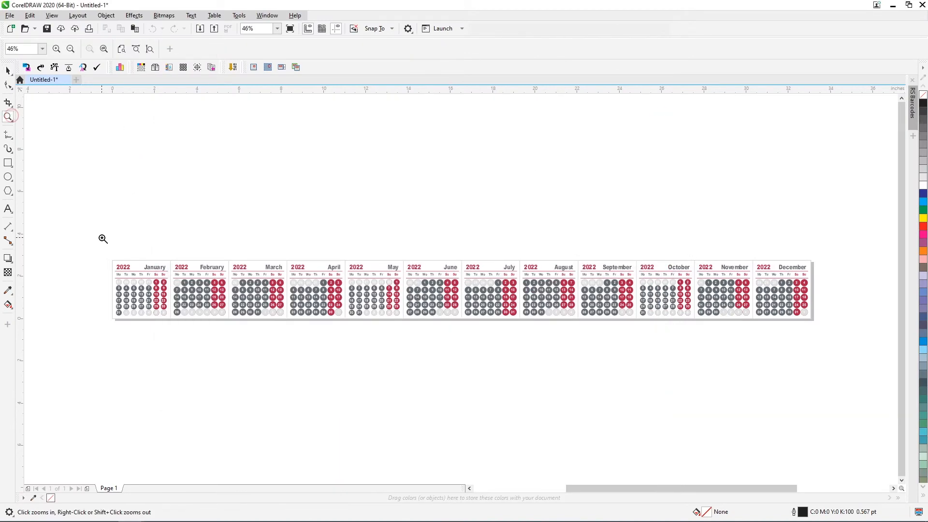
left_click(102, 238)
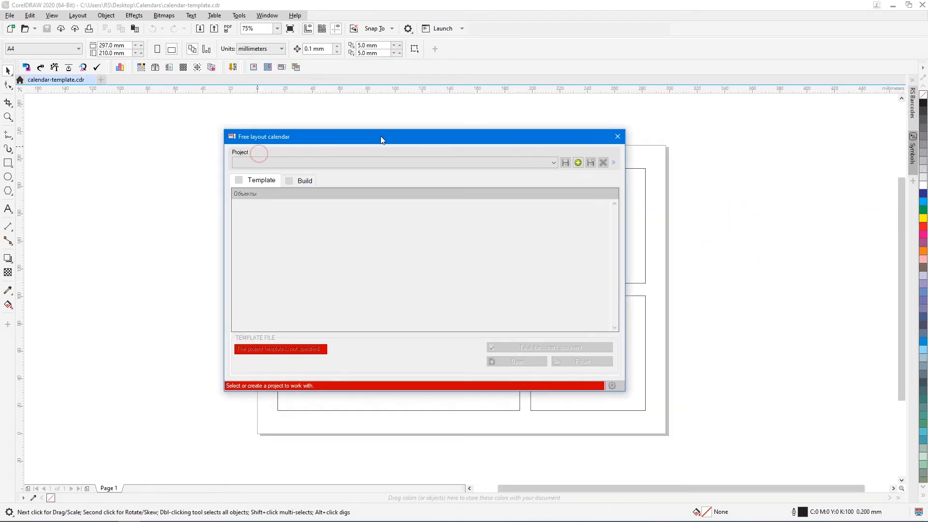
Start Free layout calendar and save the large frame as the Block of the month.
type("Calendar with bullets")
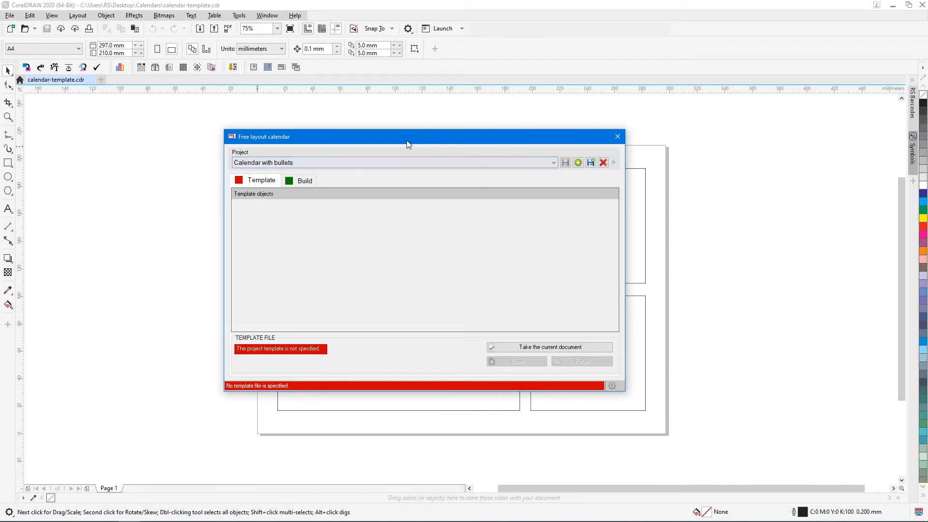
left_click_drag(409, 137, 258, 140)
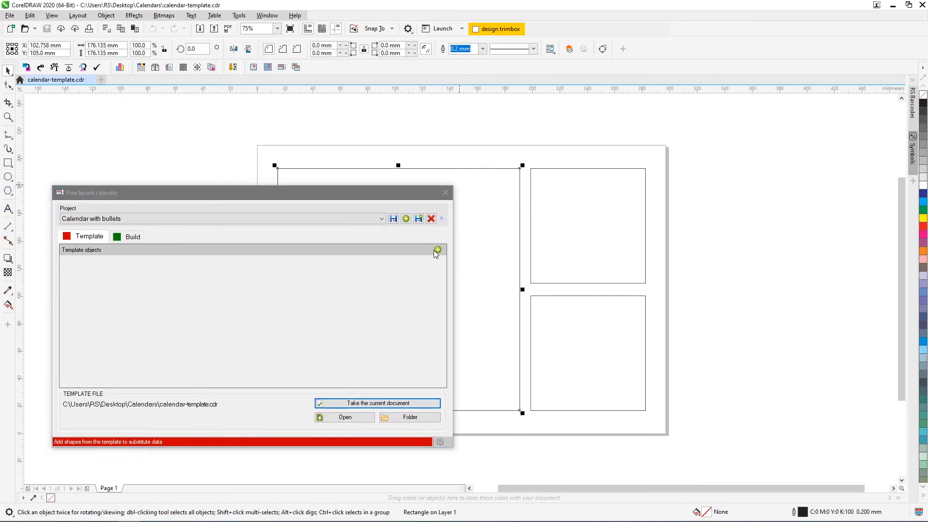
left_click(437, 250)
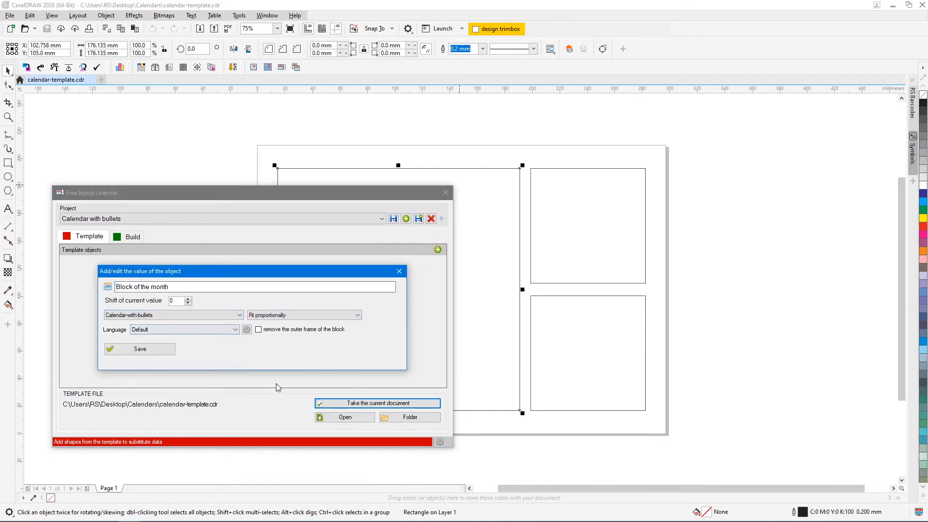
left_click(140, 349)
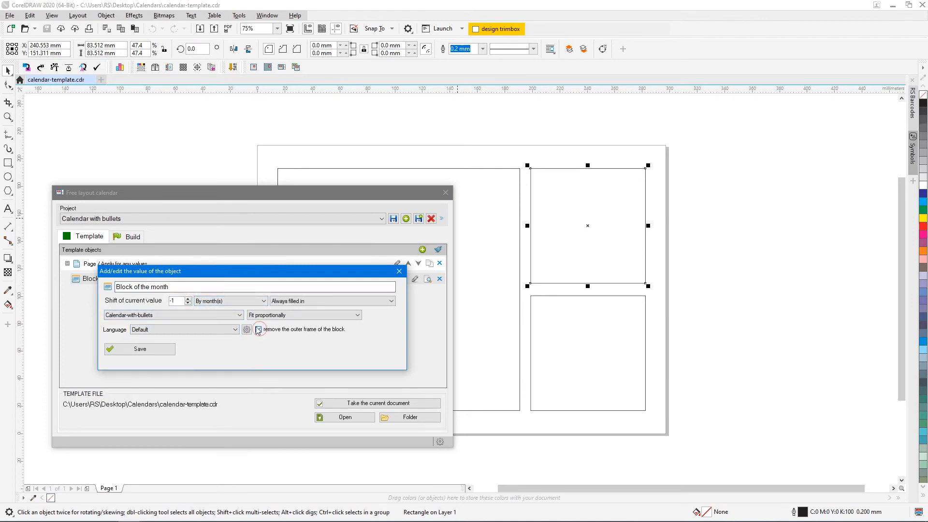
Add Previous month (shift −1) and Next month (shift +1) blocks using the Calendar-with-bullets design.
type("Previous")
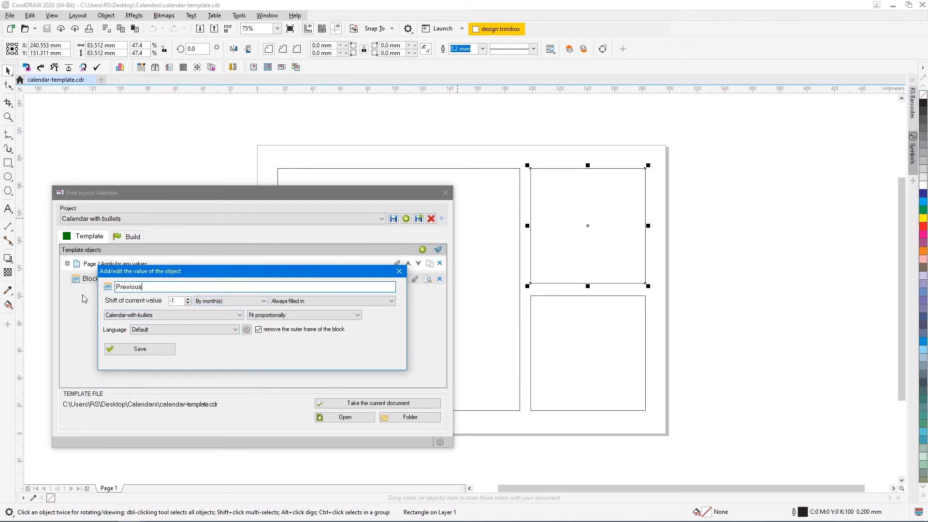
left_click(140, 349)
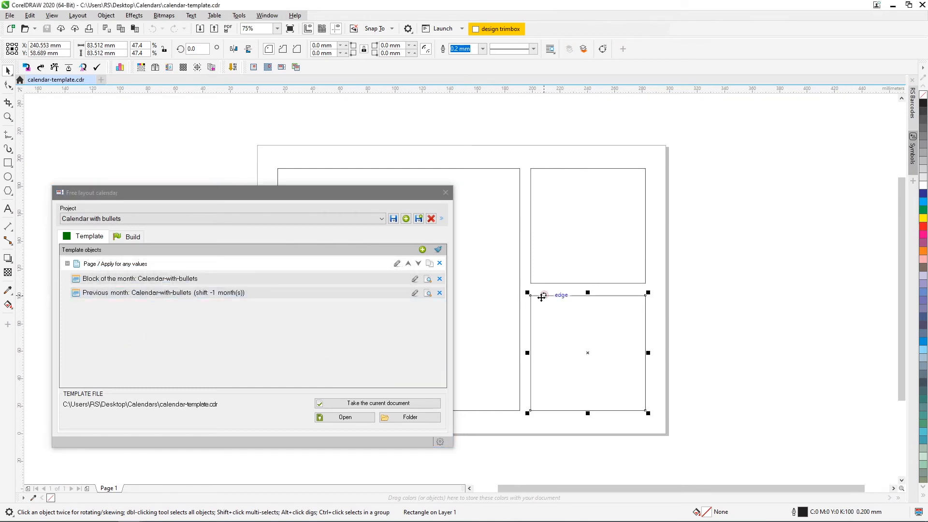
left_click(171, 314)
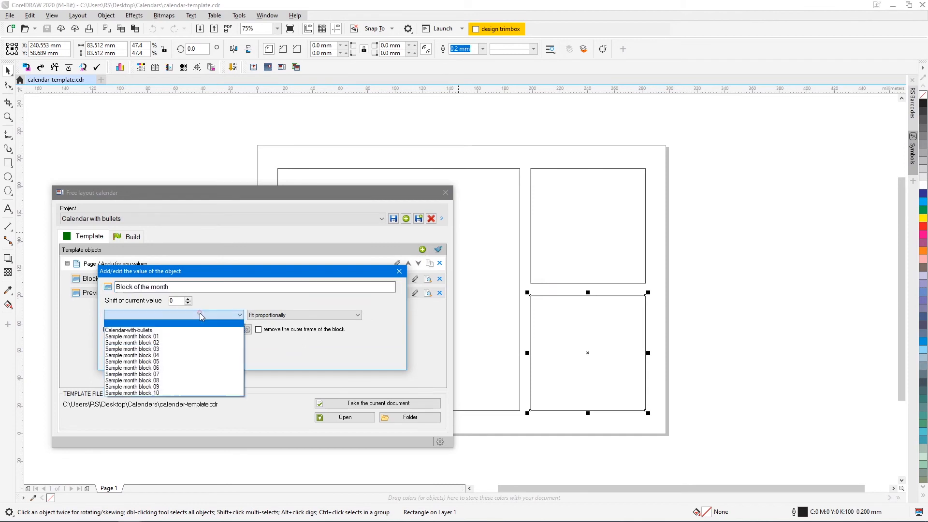
left_click(129, 330)
type("Next mo")
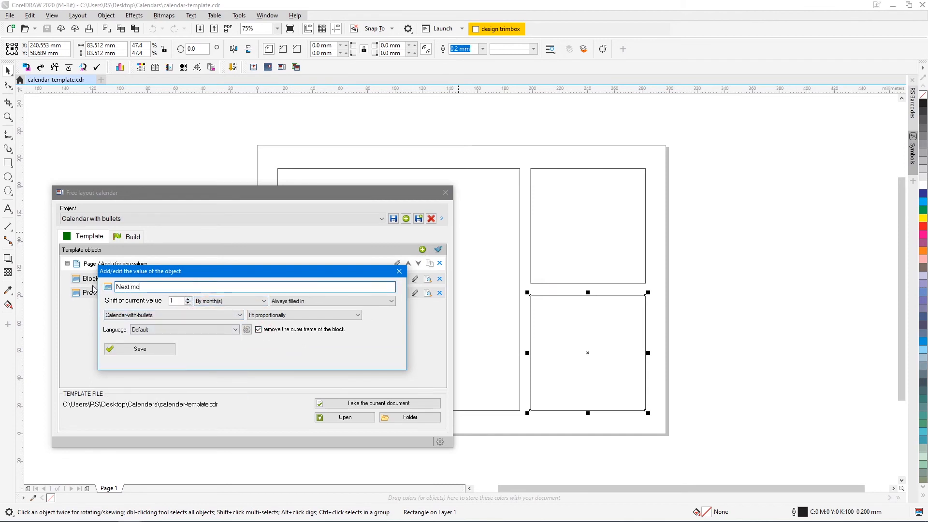
left_click(140, 349)
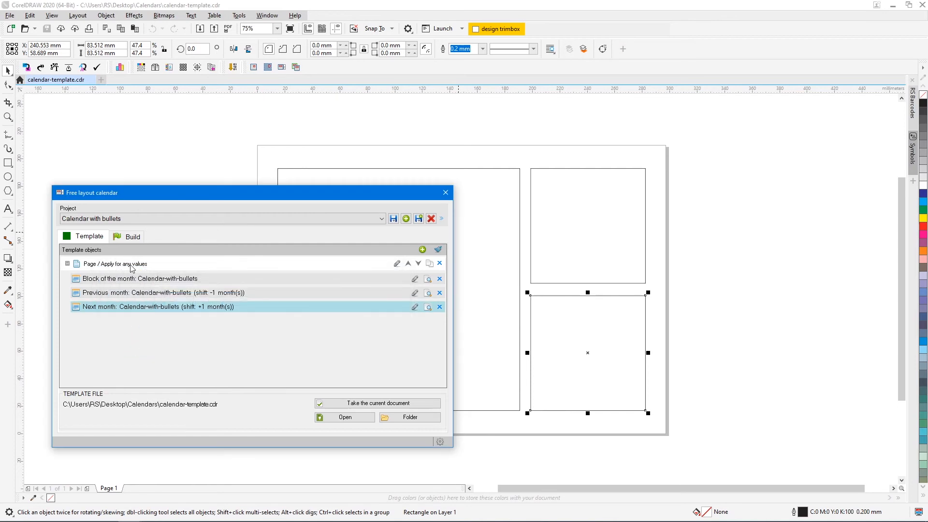
left_click(133, 237)
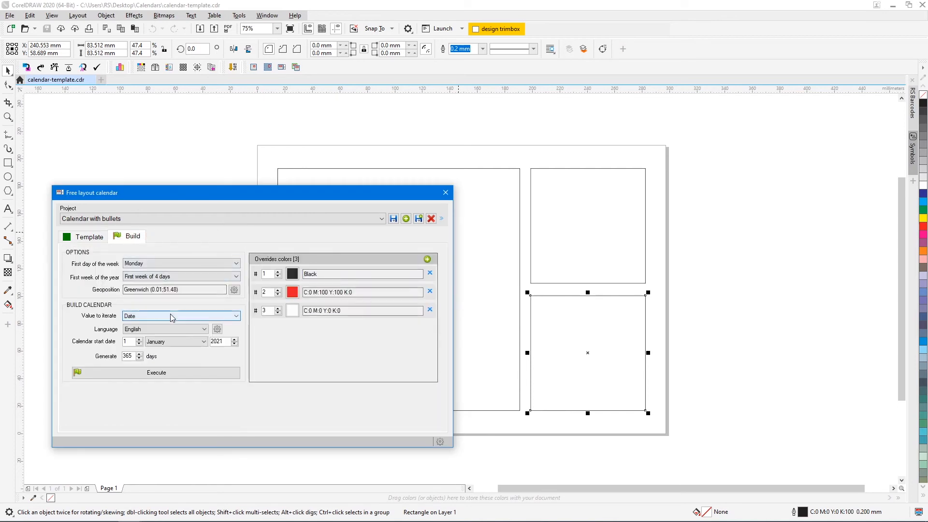
Generate a month-iterated 2022 calendar without colour overrides, then browse its pages.
left_click(180, 315)
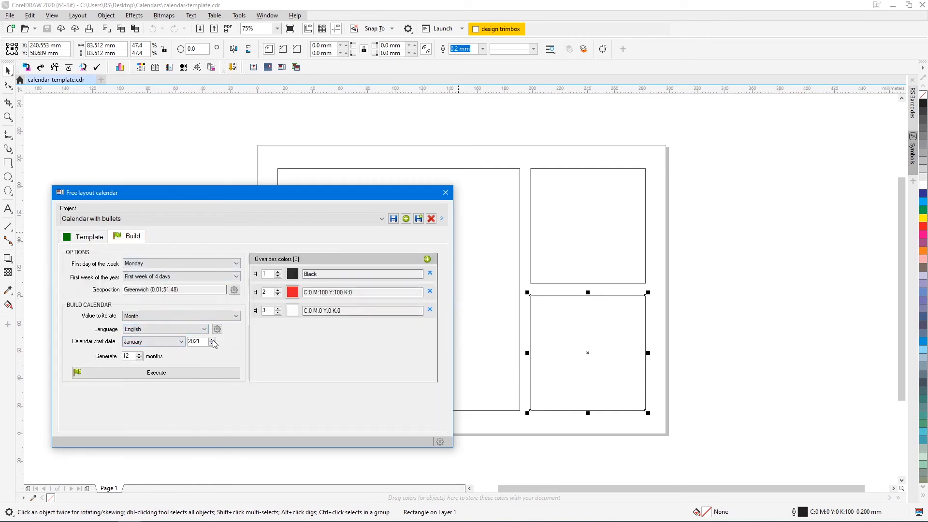
left_click(211, 340)
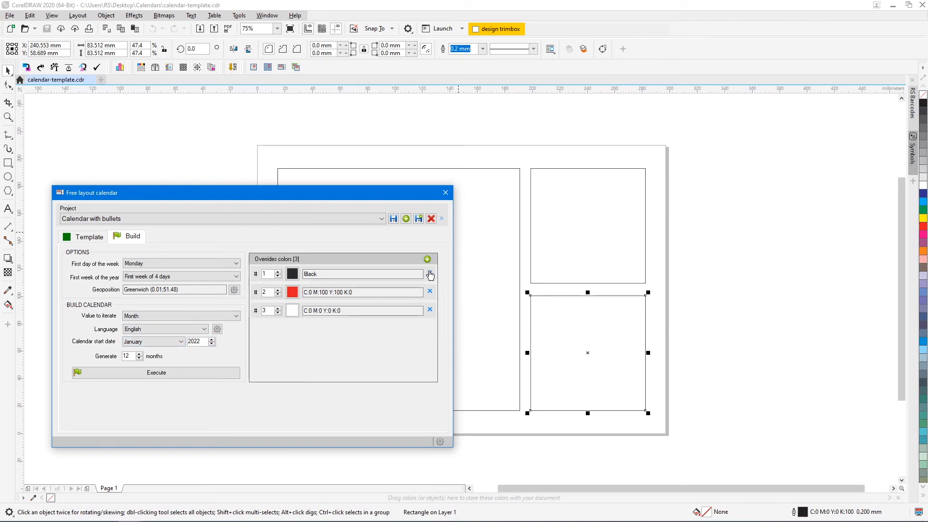
left_click(431, 274)
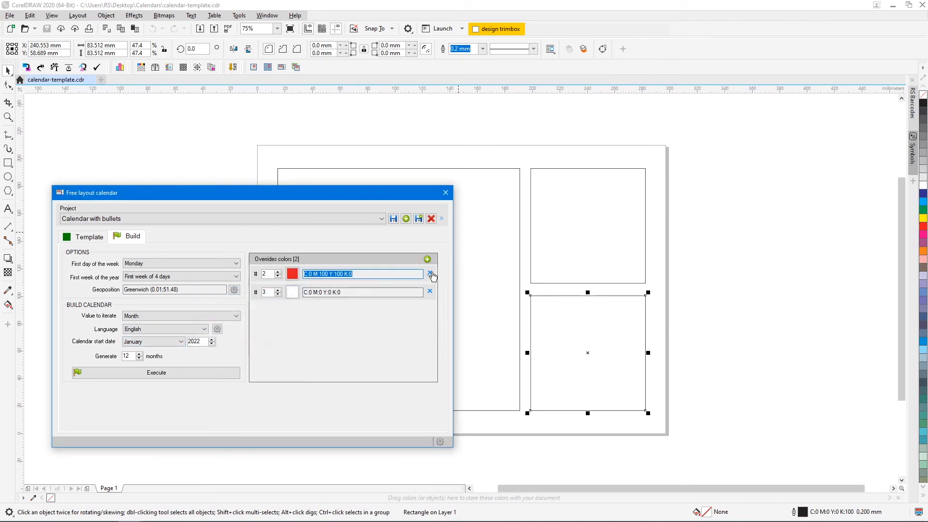
left_click(431, 273)
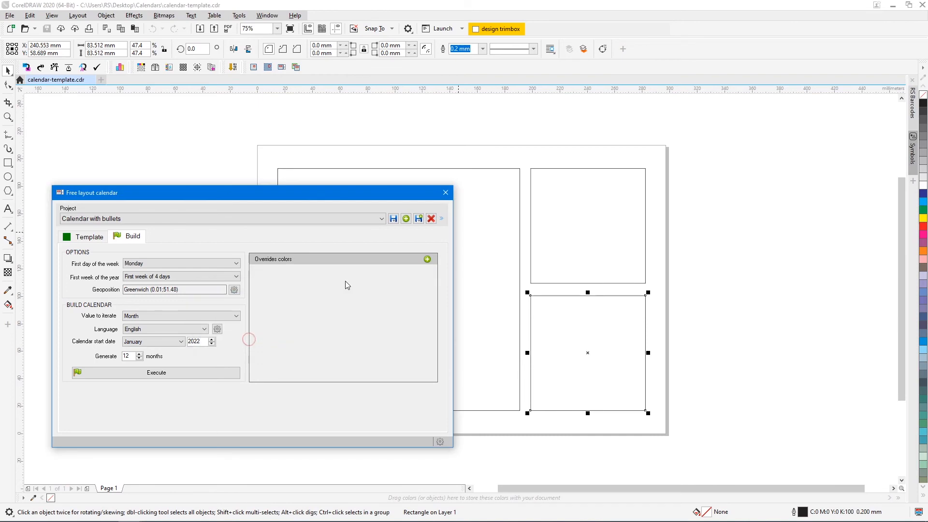
left_click(156, 372)
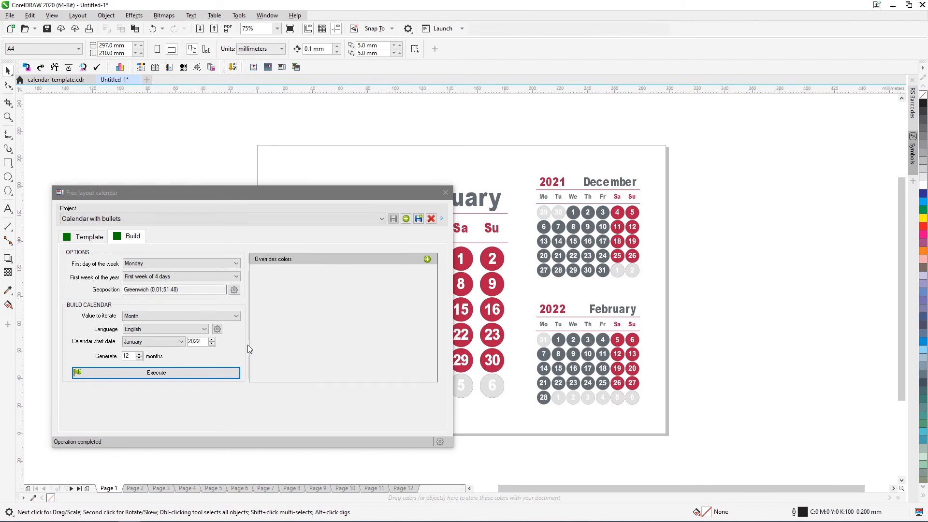
left_click(89, 236)
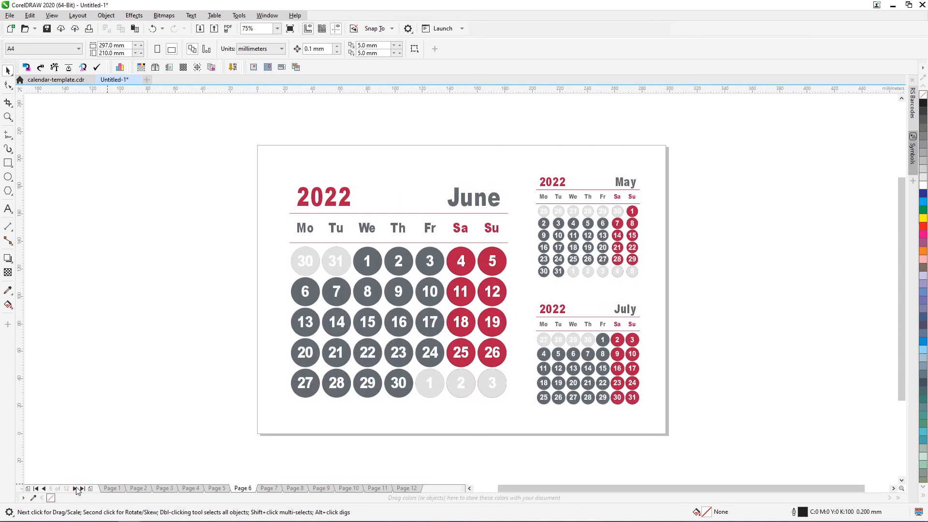
left_click(79, 488)
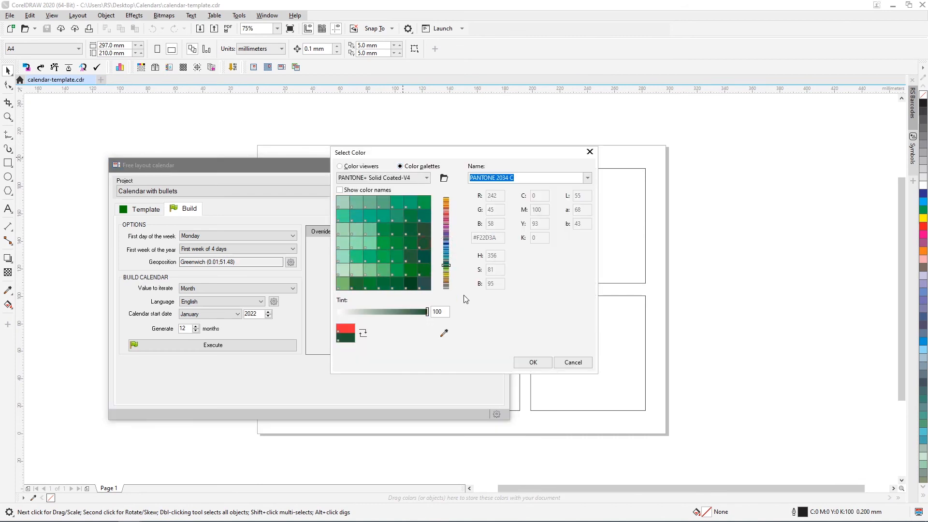
Generate a German 2023 calendar with PANTONE 357 C and 683 C overrides, then view December.
left_click(532, 362)
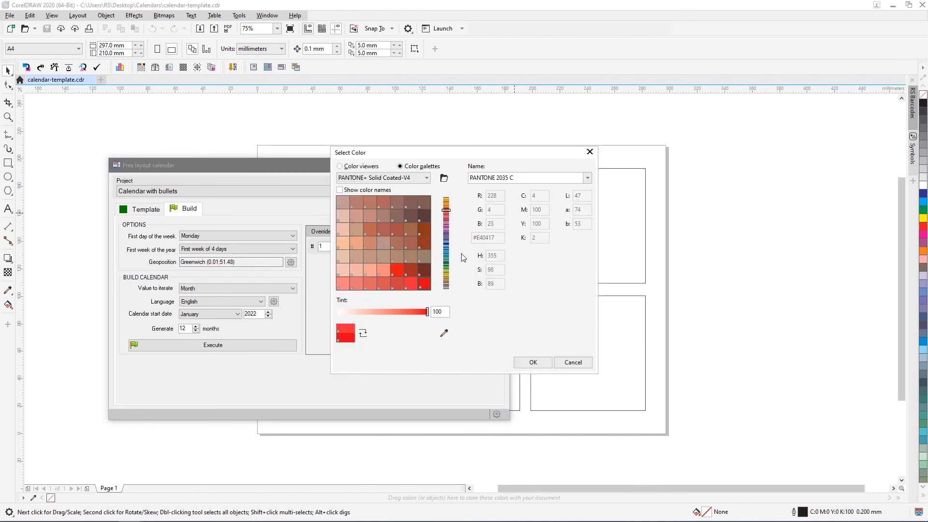
left_click(419, 211)
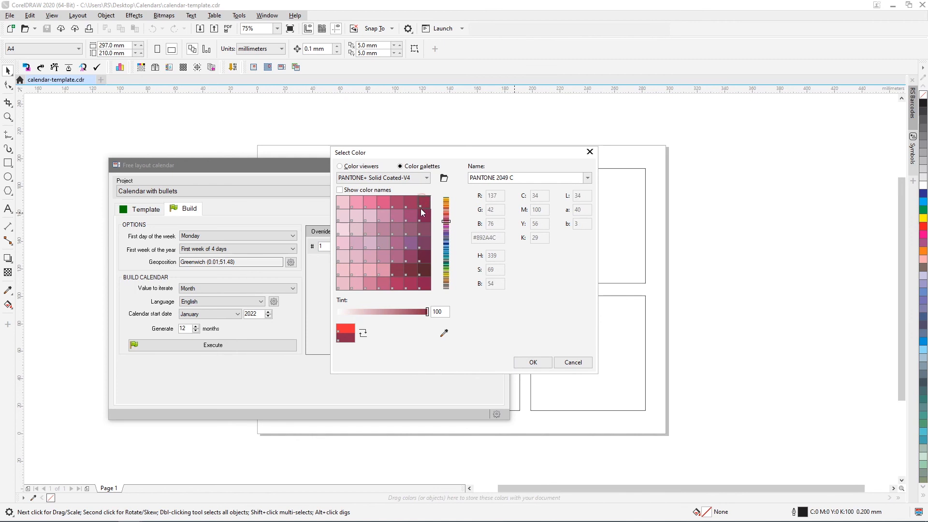
left_click(532, 363)
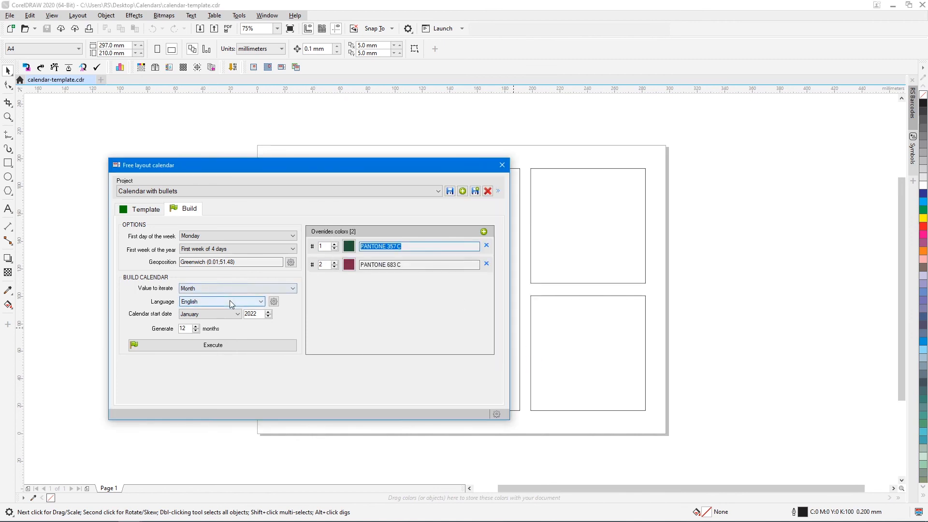
left_click(222, 301)
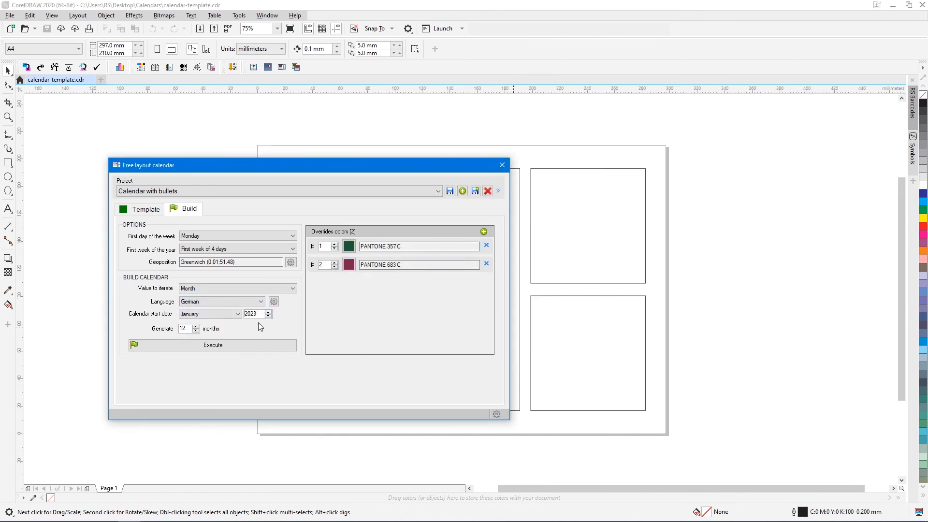
left_click(212, 346)
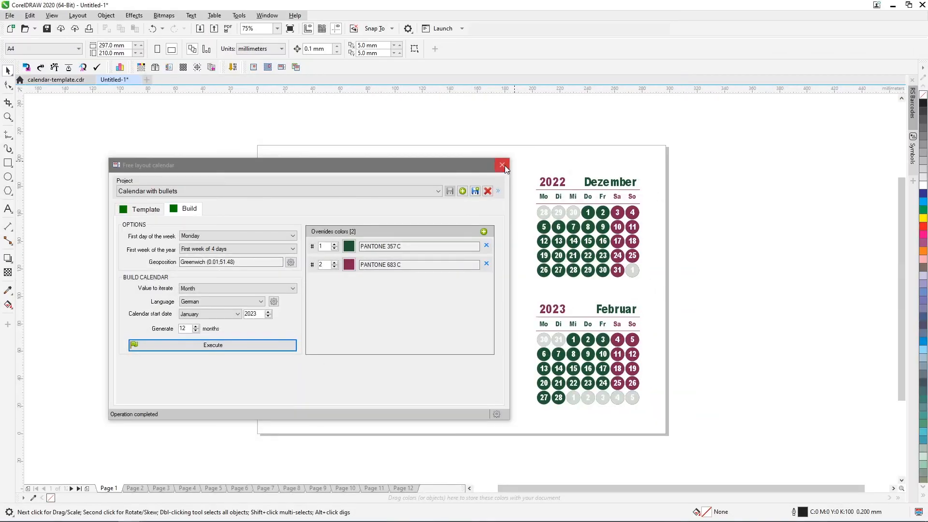
left_click(502, 164)
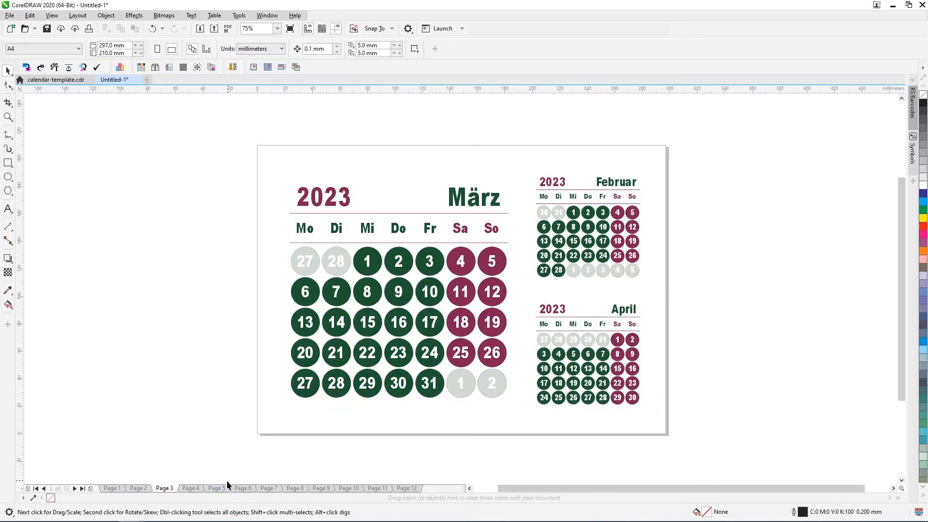
left_click(353, 488)
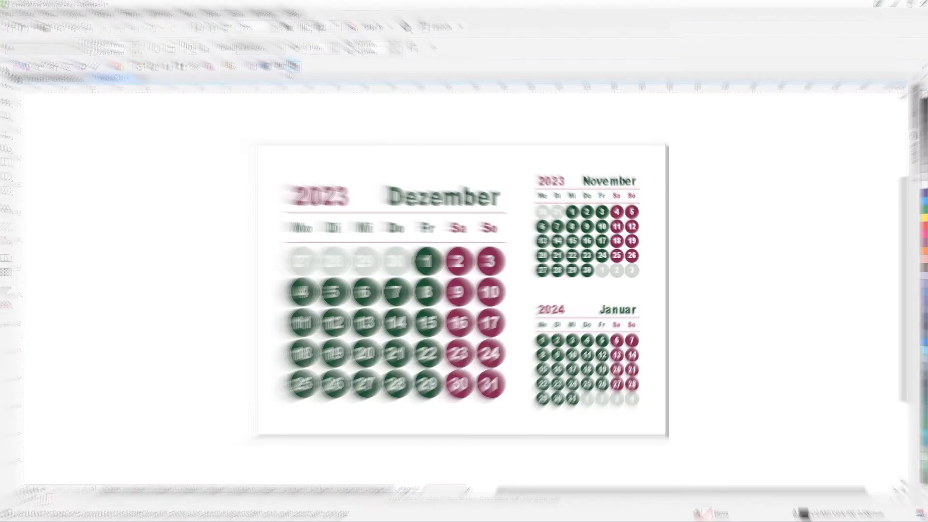
Generate the French 2023 calendar with PANTONE 661 C and 7409 C, then view Page 7.
left_click(212, 345)
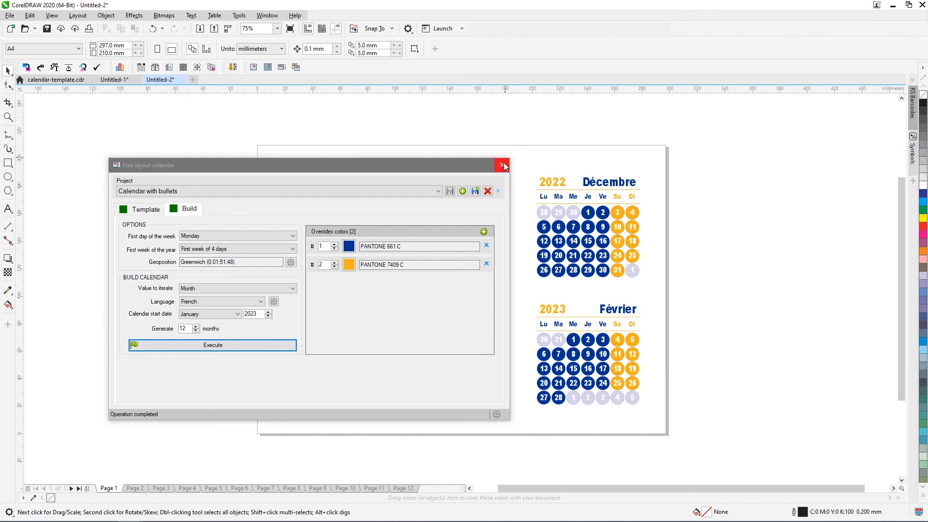
left_click(502, 165)
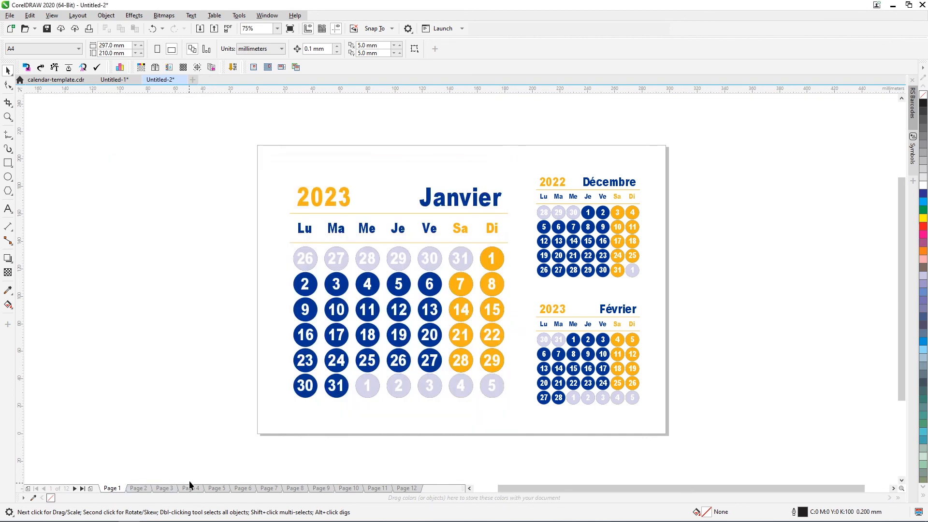
left_click(269, 487)
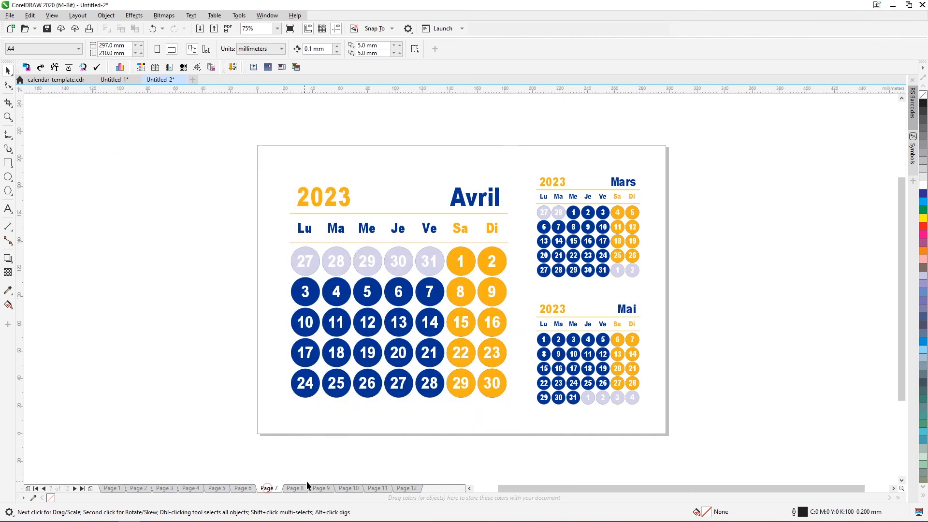